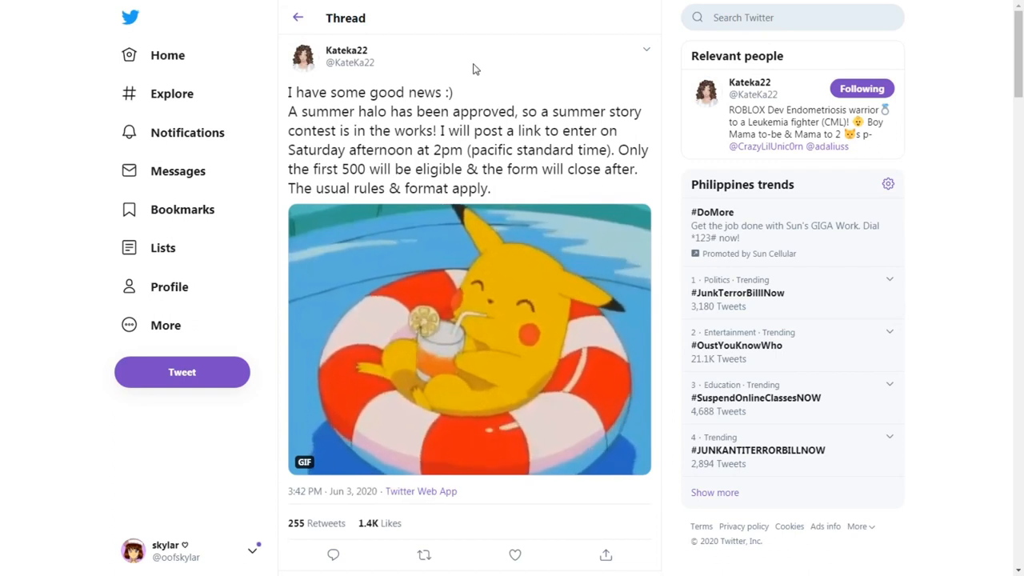
Step: Browse down the bookmarks, view the floral donut summer halo image enlarged, then close it
scroll(down, 3)
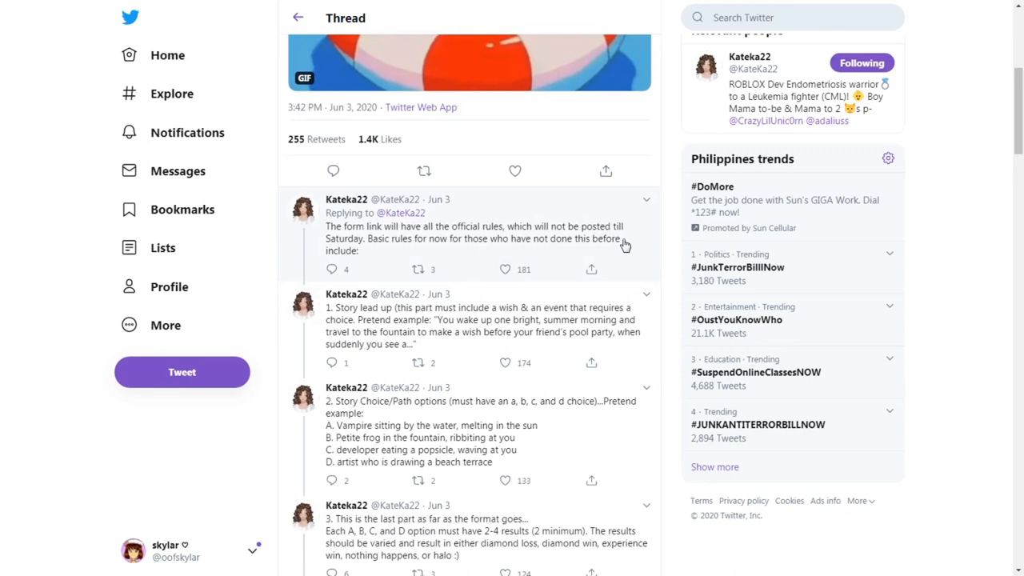
click(505, 363)
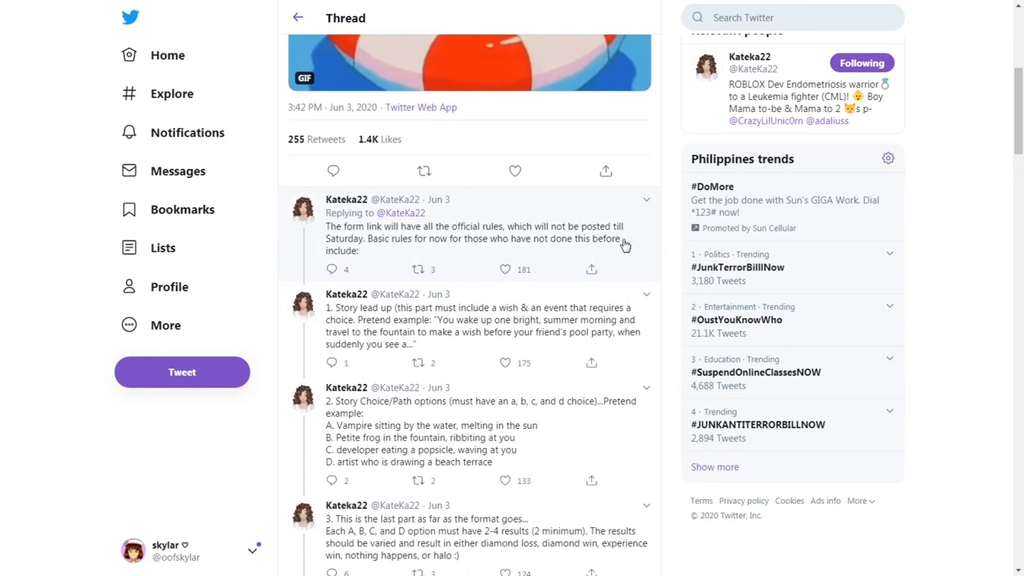
scroll(down, 3)
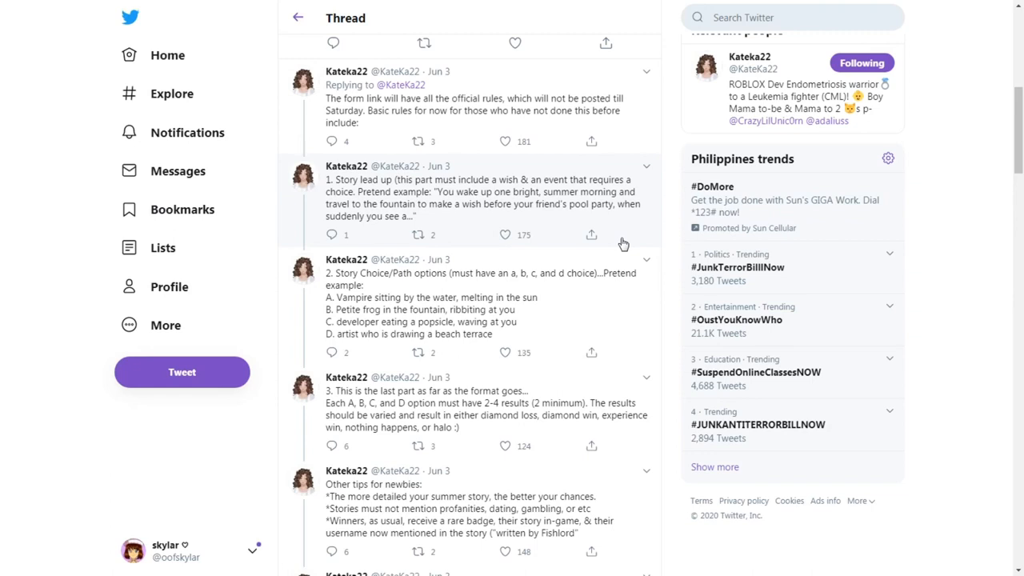
scroll(down, 3)
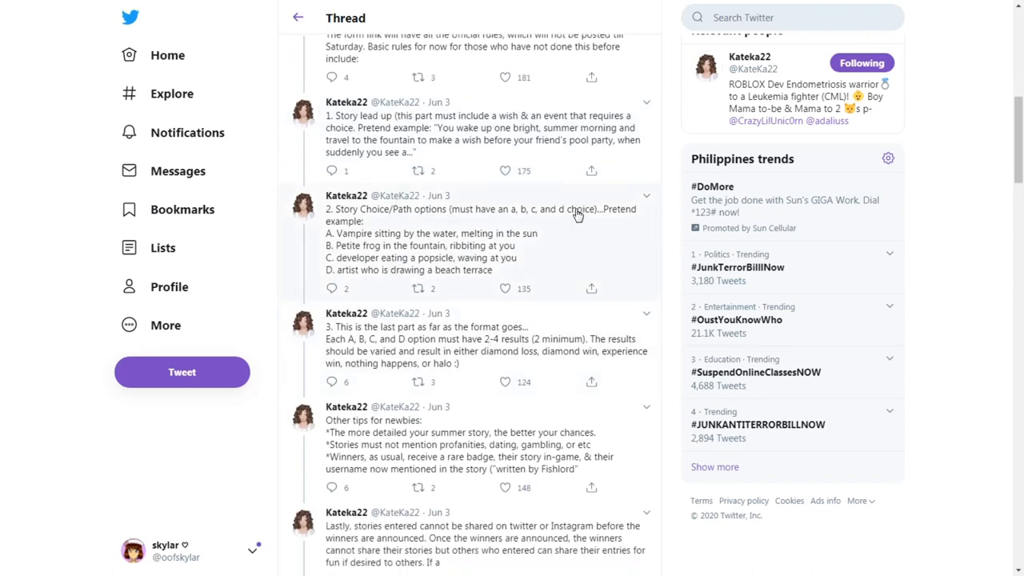
mouse_move(619, 287)
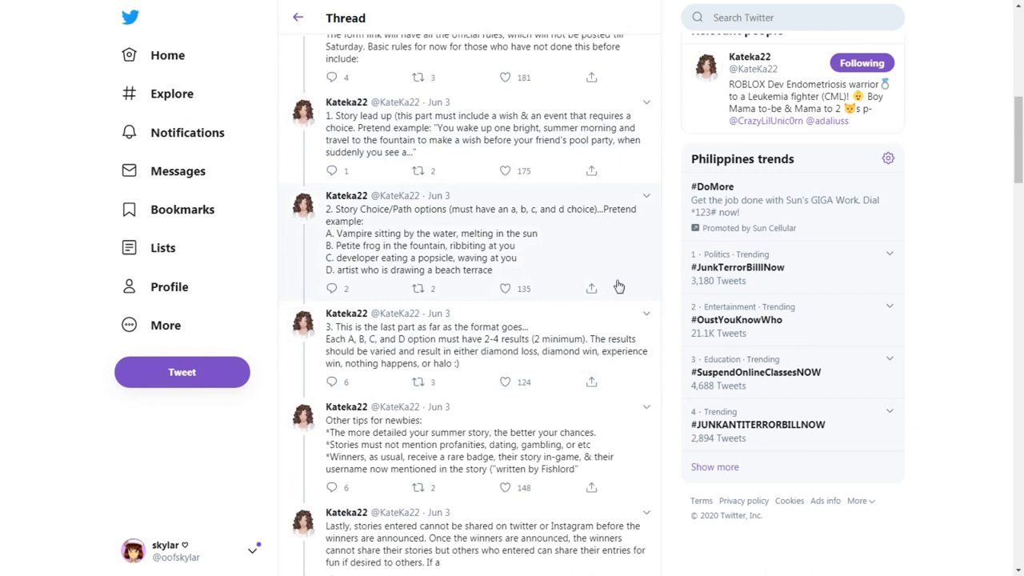
click(505, 382)
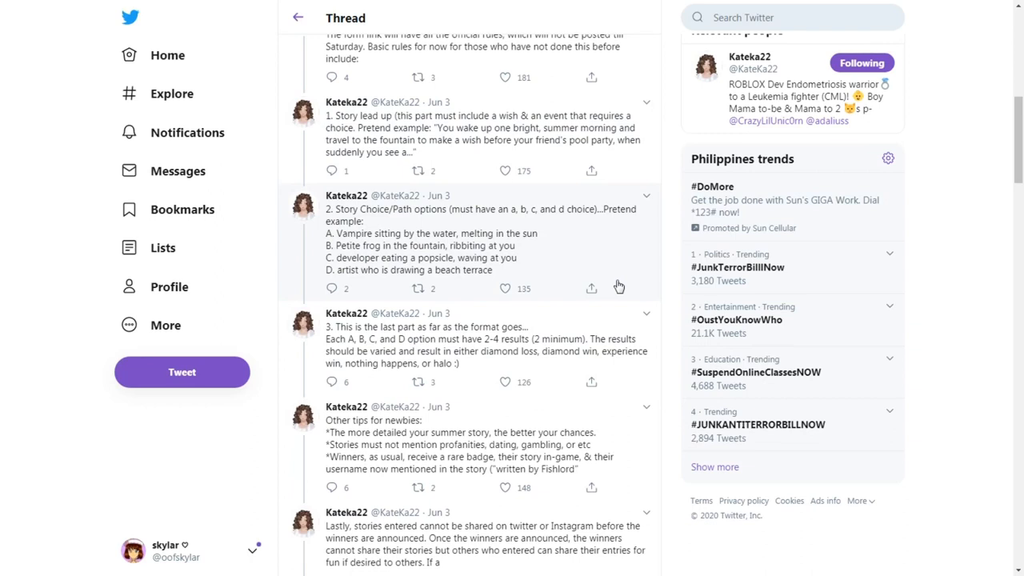
mouse_move(616, 286)
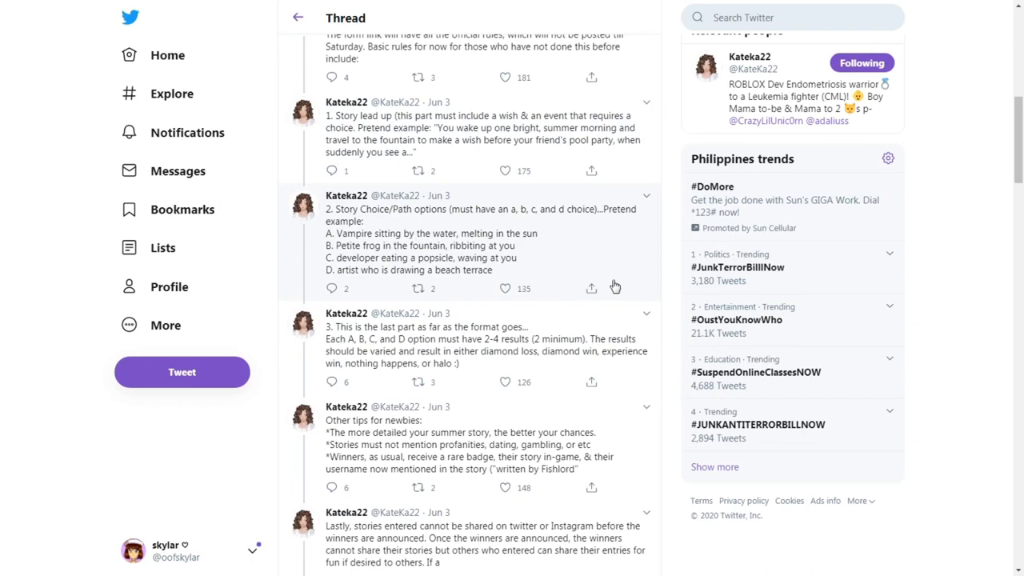
scroll(down, 3)
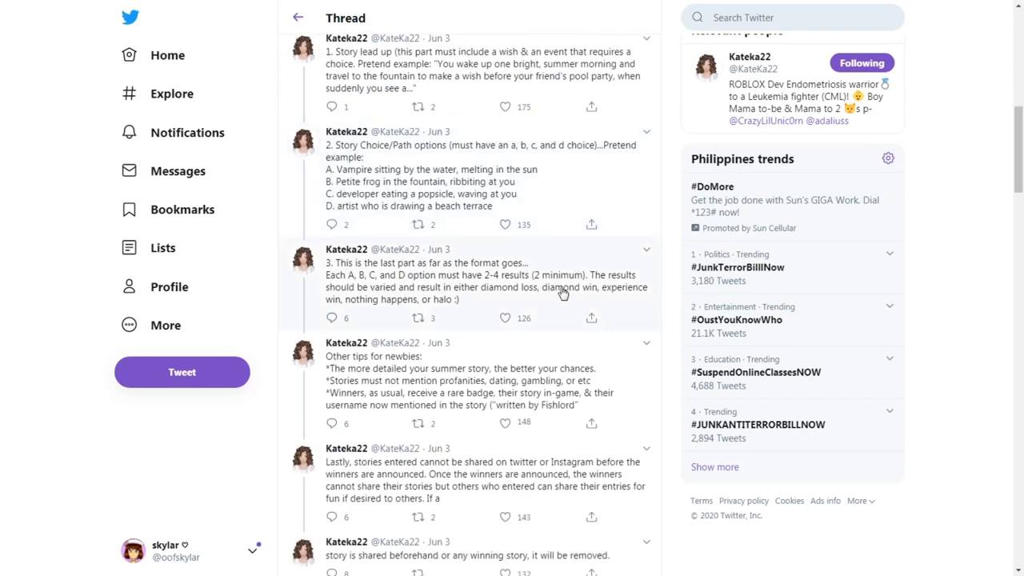
click(505, 423)
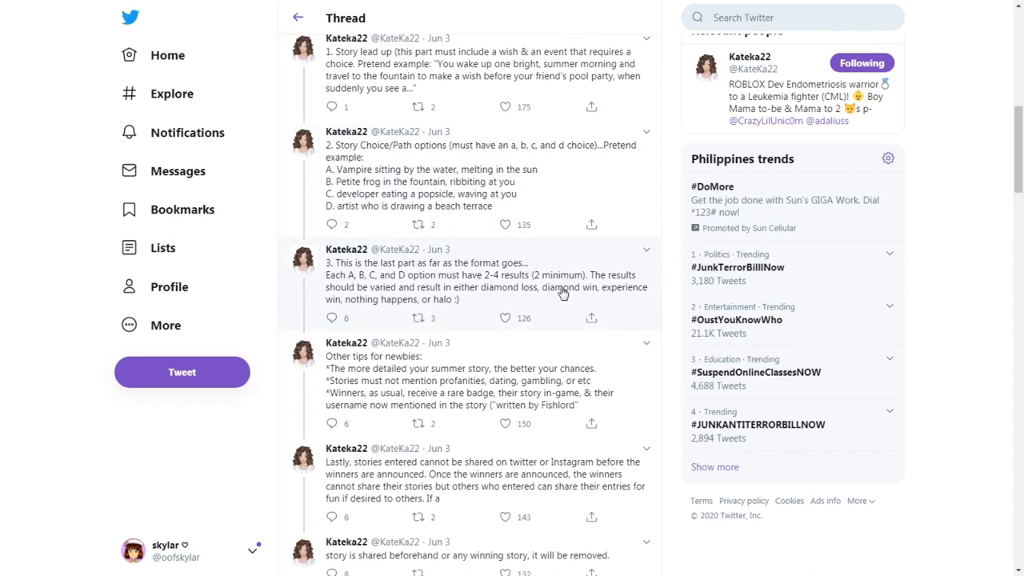
mouse_move(592, 286)
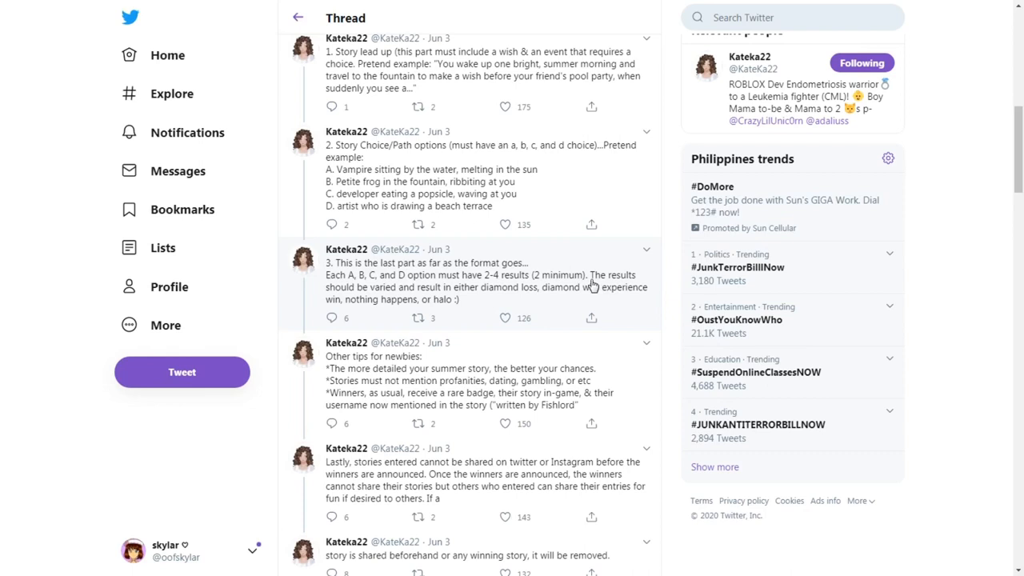
scroll(down, 3)
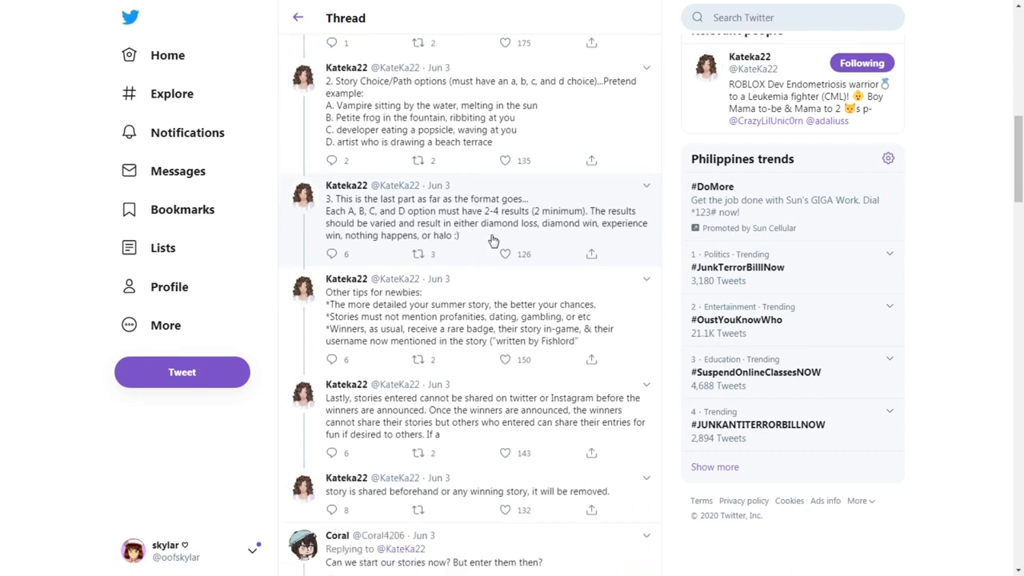
scroll(down, 3)
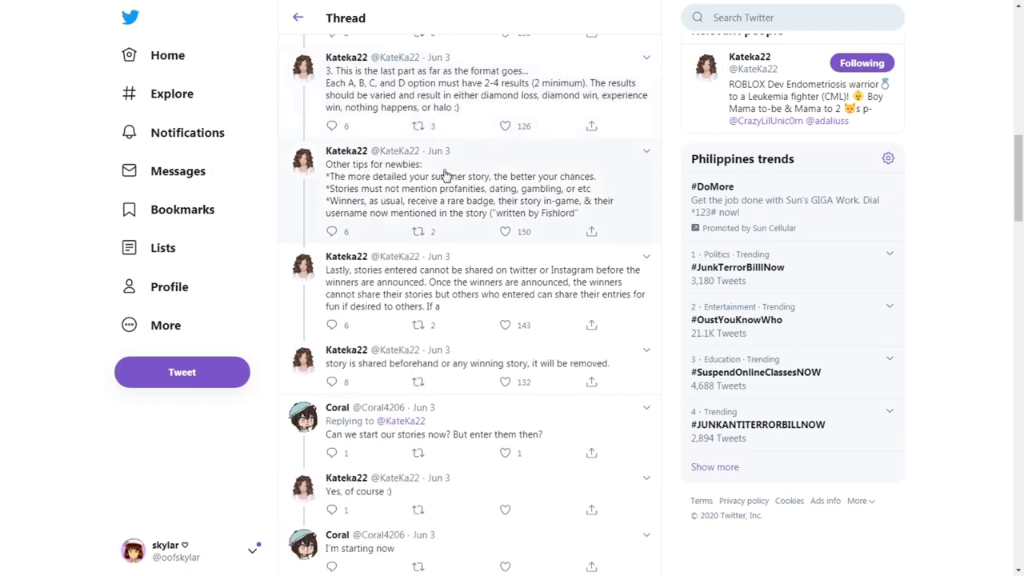
mouse_move(488, 178)
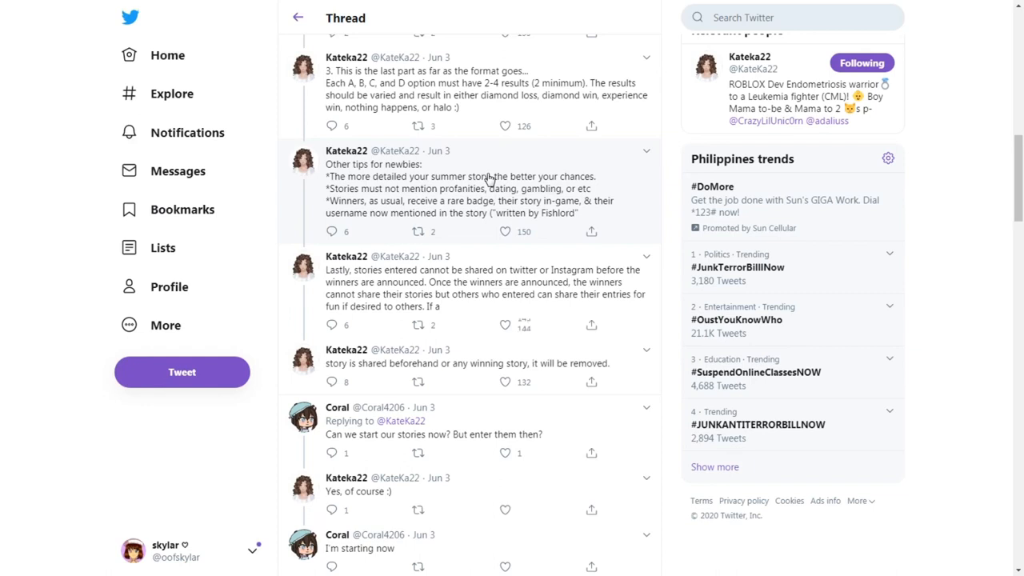
mouse_move(540, 175)
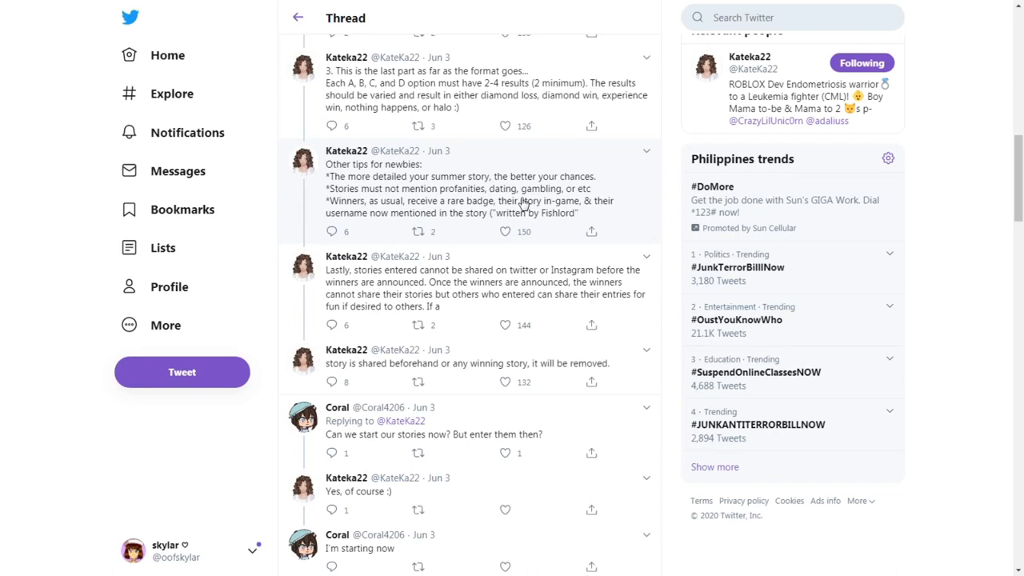
mouse_move(640, 213)
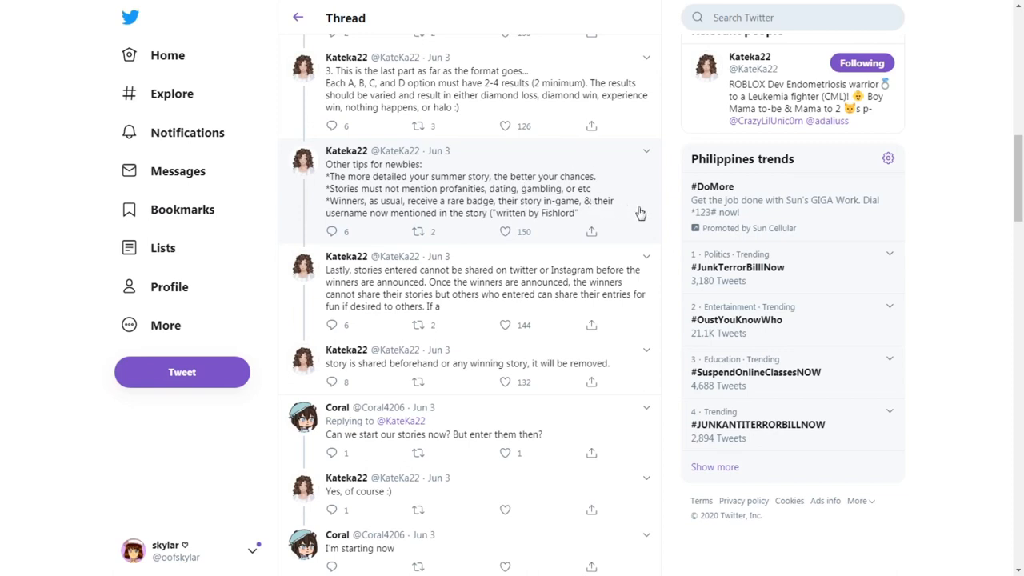
scroll(down, 3)
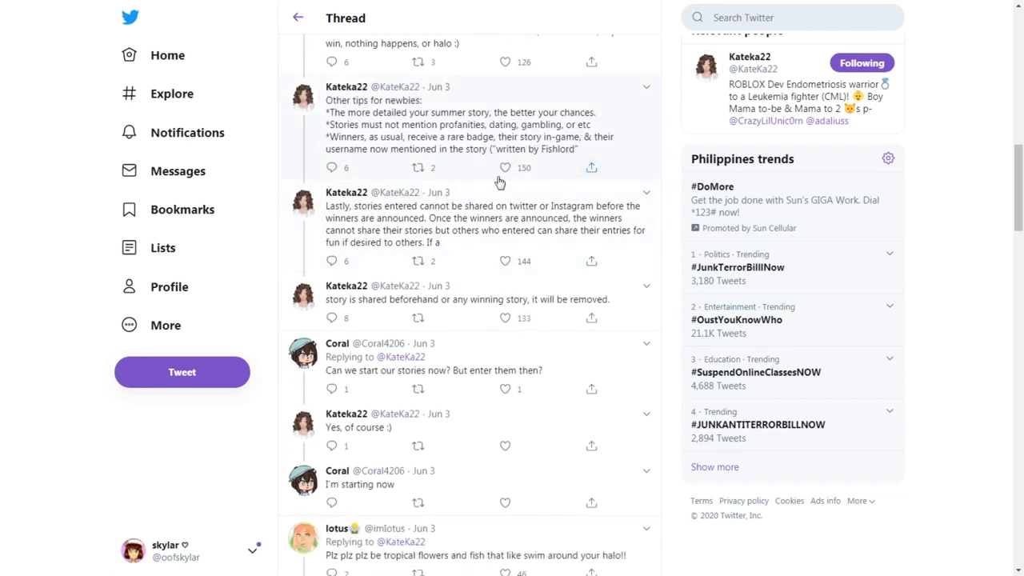
mouse_move(444, 156)
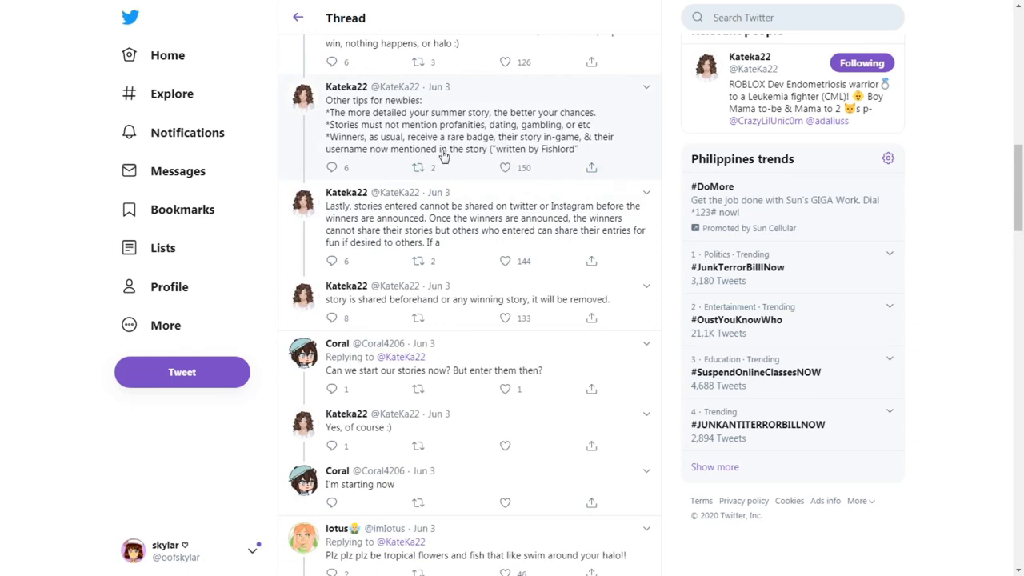
mouse_move(584, 151)
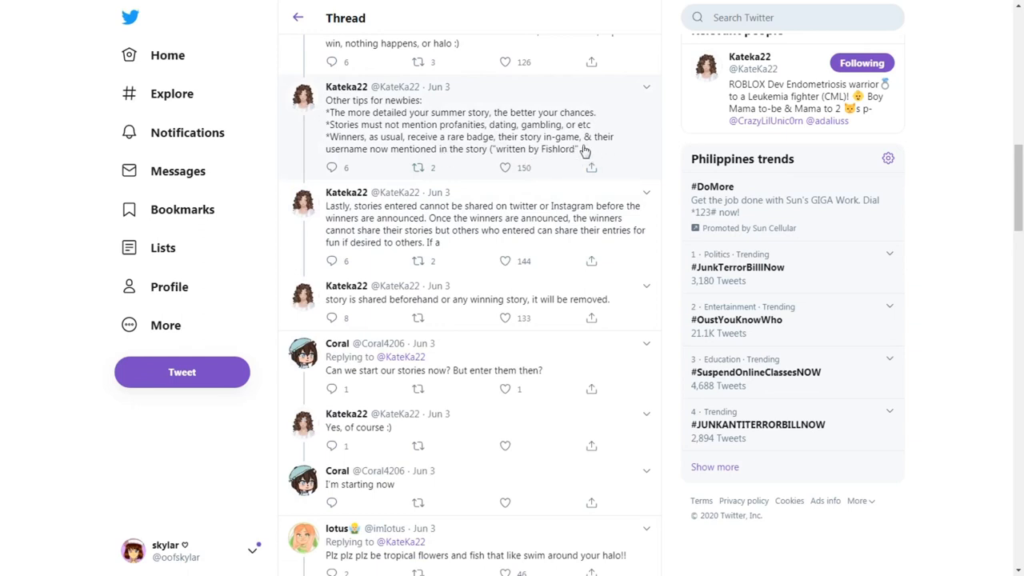
mouse_move(389, 242)
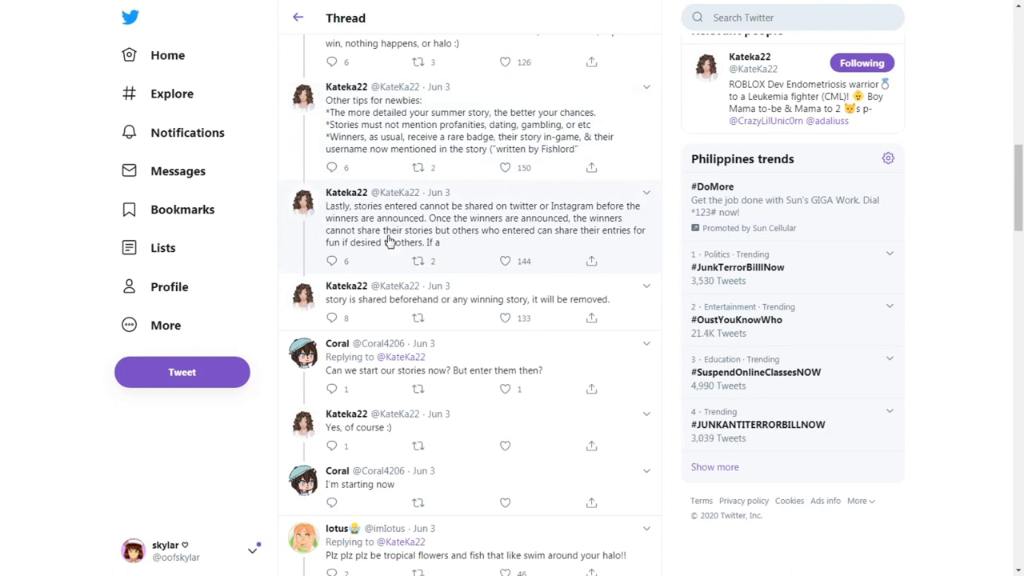
mouse_move(540, 224)
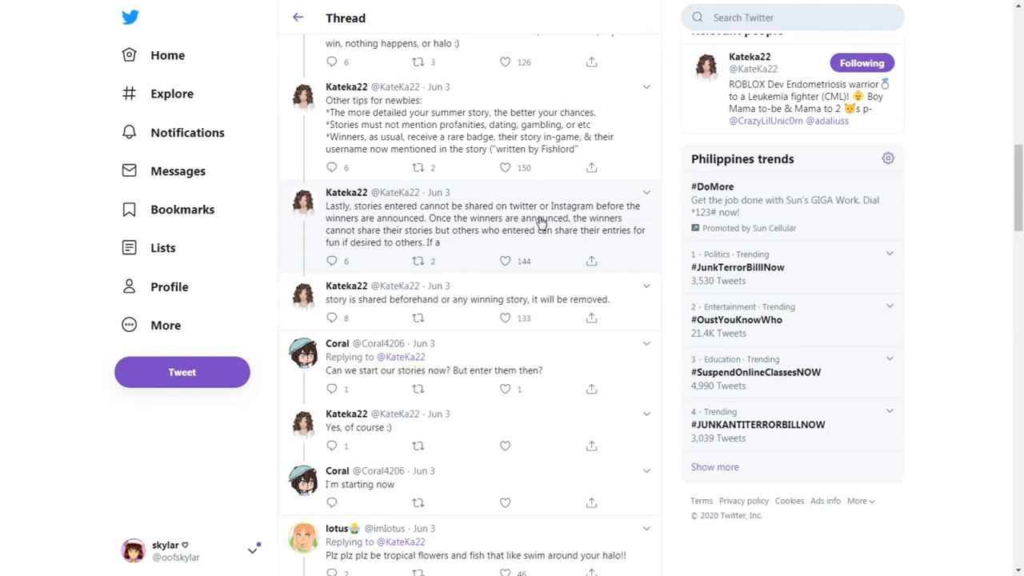
mouse_move(578, 256)
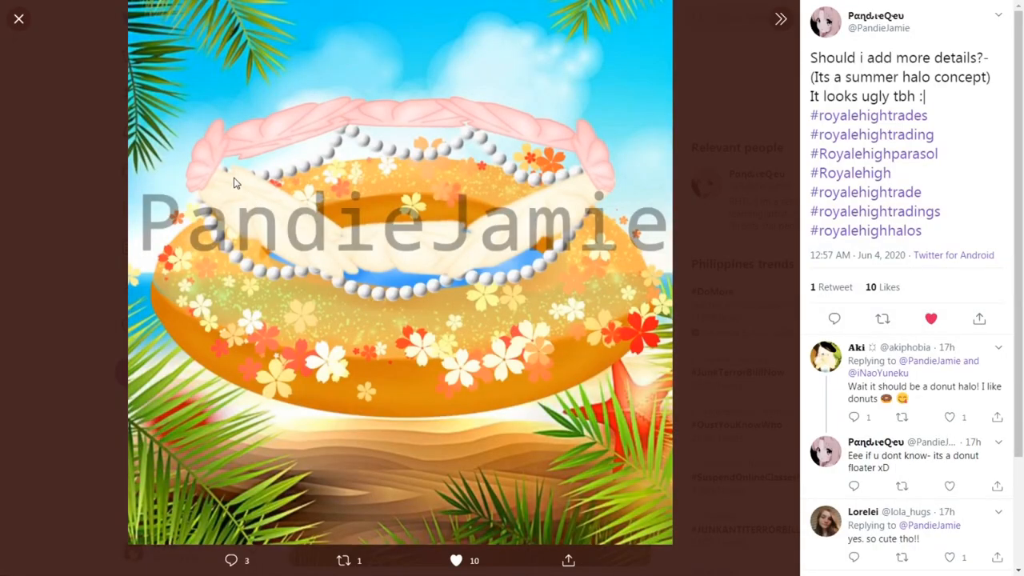
mouse_move(376, 174)
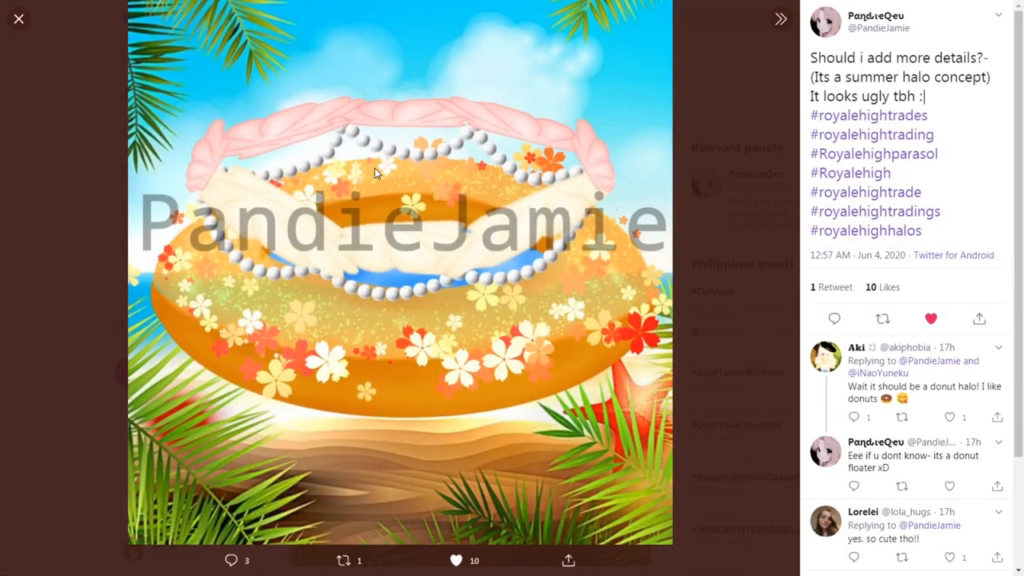
mouse_move(616, 302)
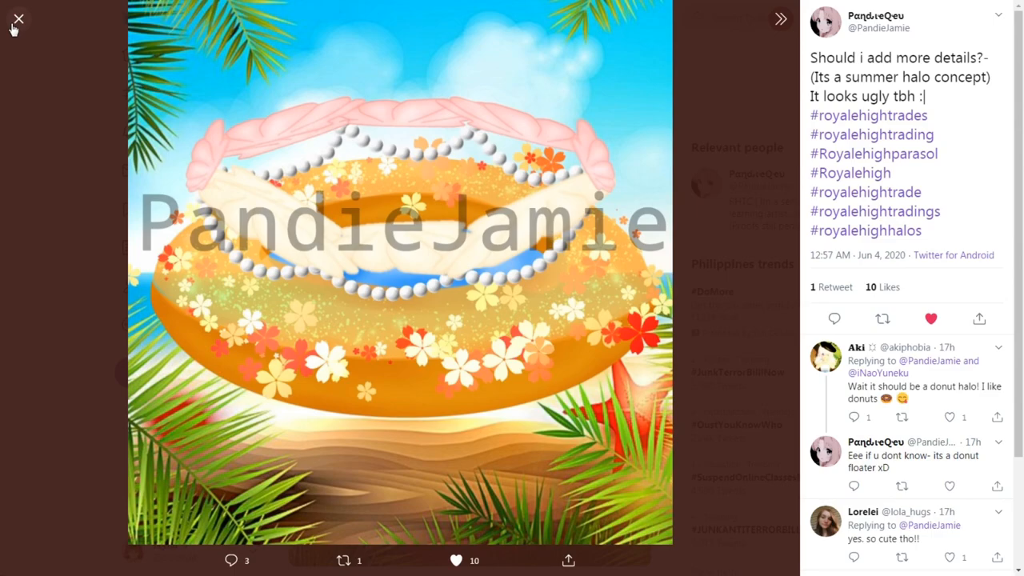
click(18, 20)
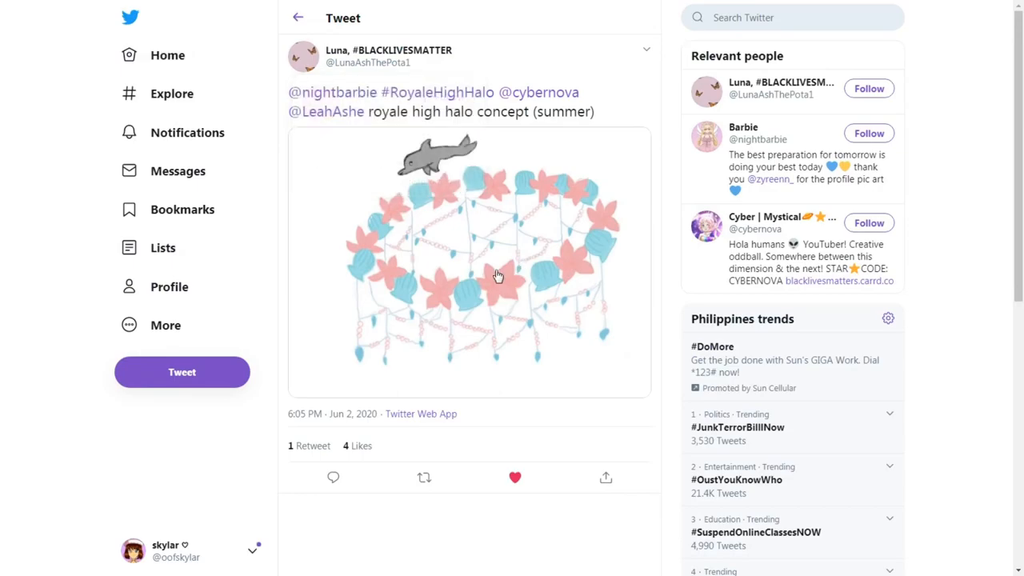
Step: View the dolphin and seashell flower halo image enlarged, then close it
click(496, 276)
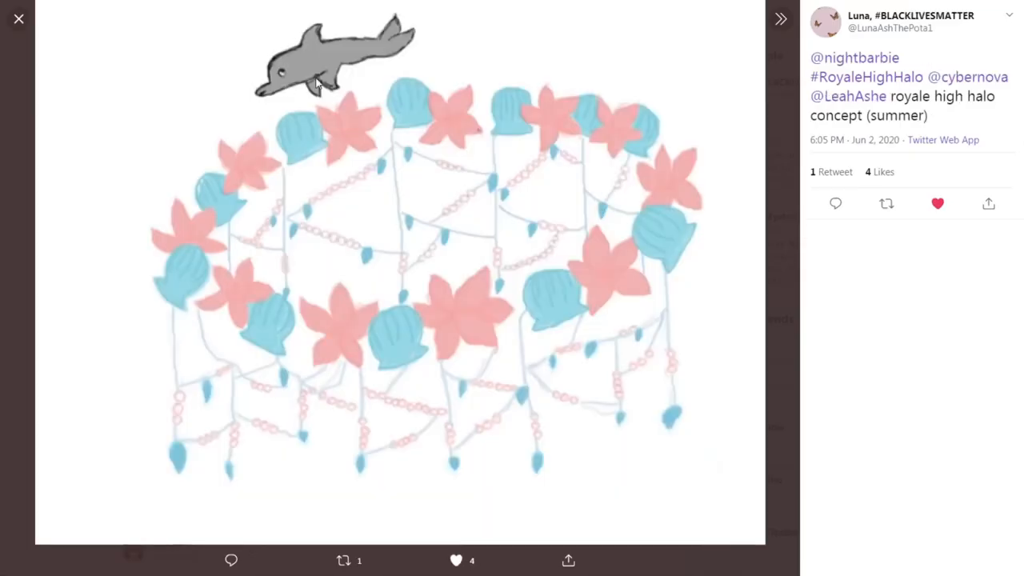
mouse_move(631, 211)
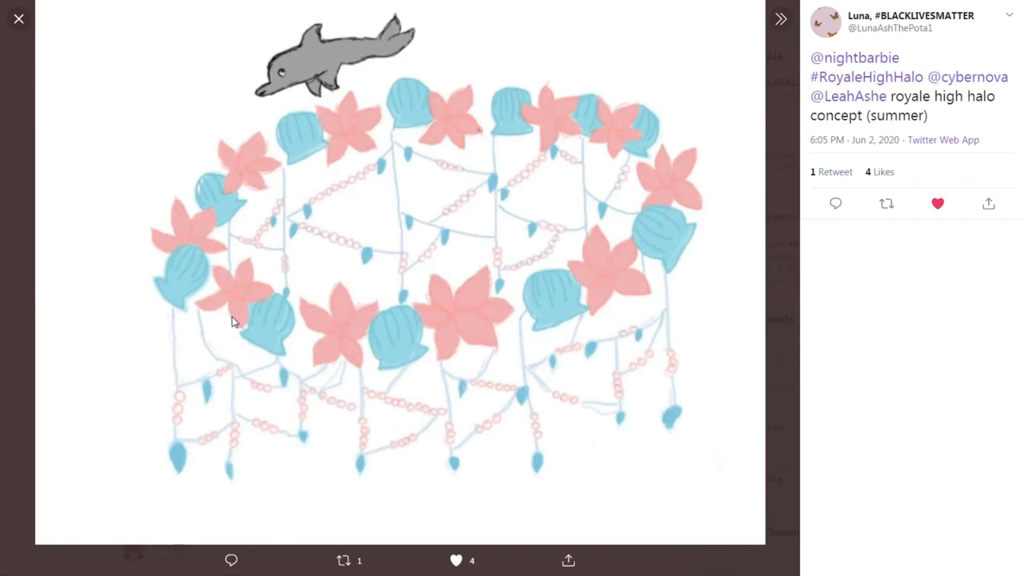
mouse_move(492, 390)
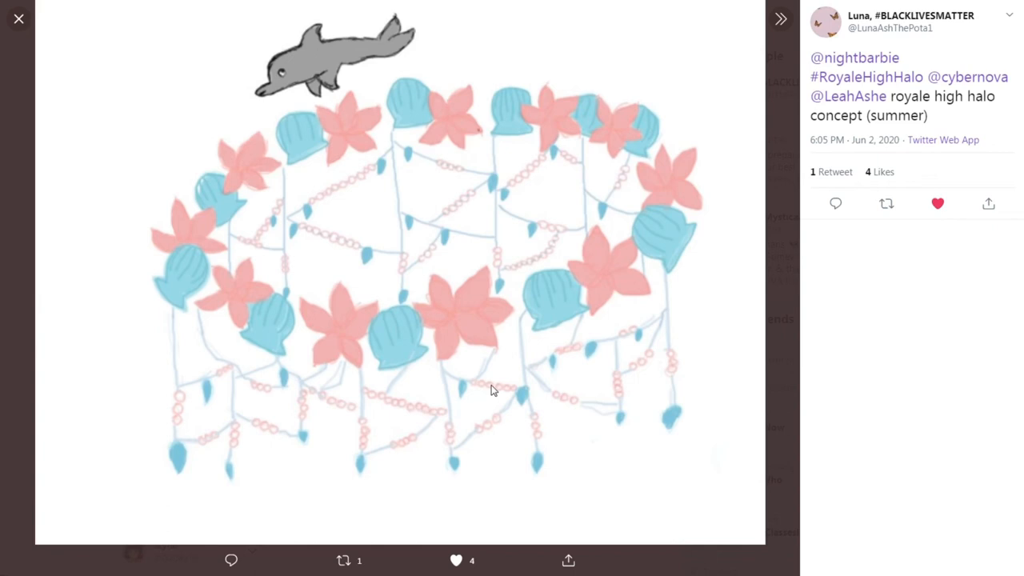
mouse_move(592, 418)
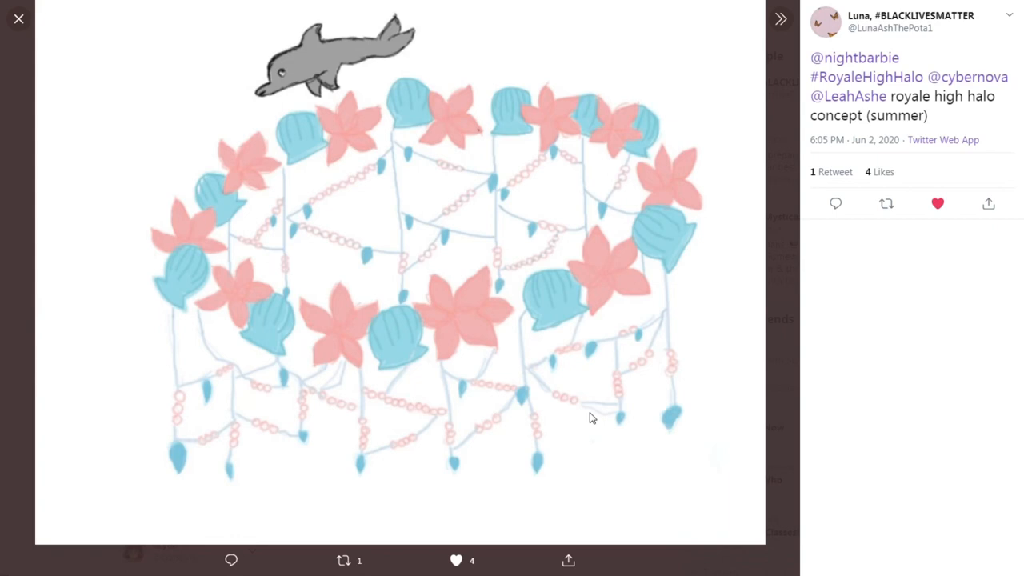
mouse_move(546, 201)
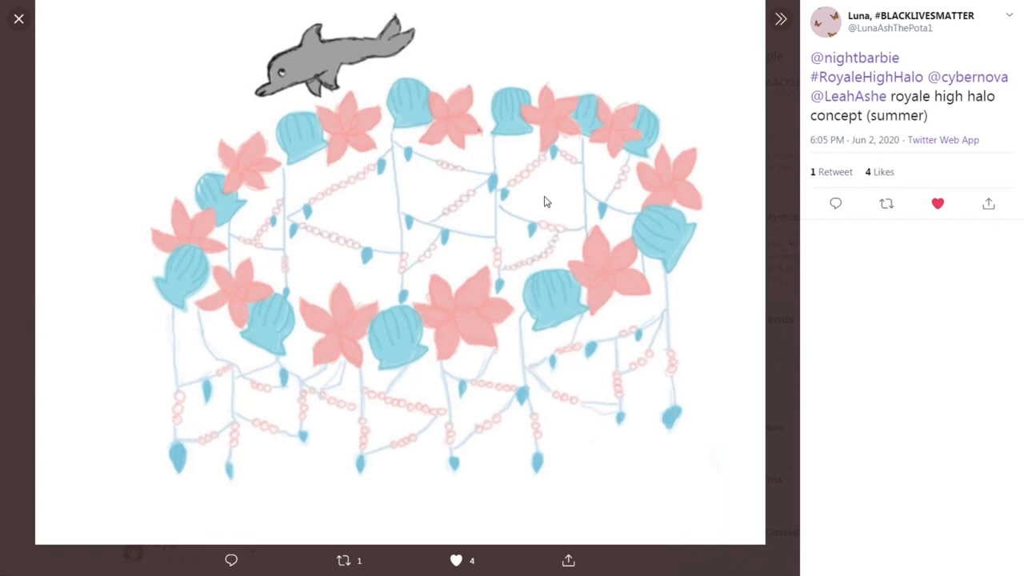
mouse_move(460, 243)
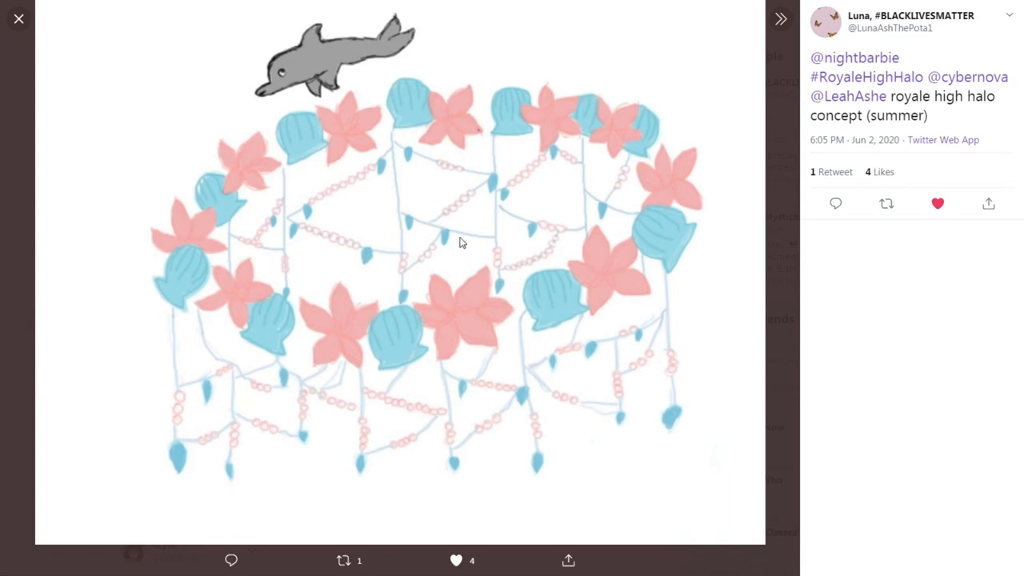
mouse_move(298, 78)
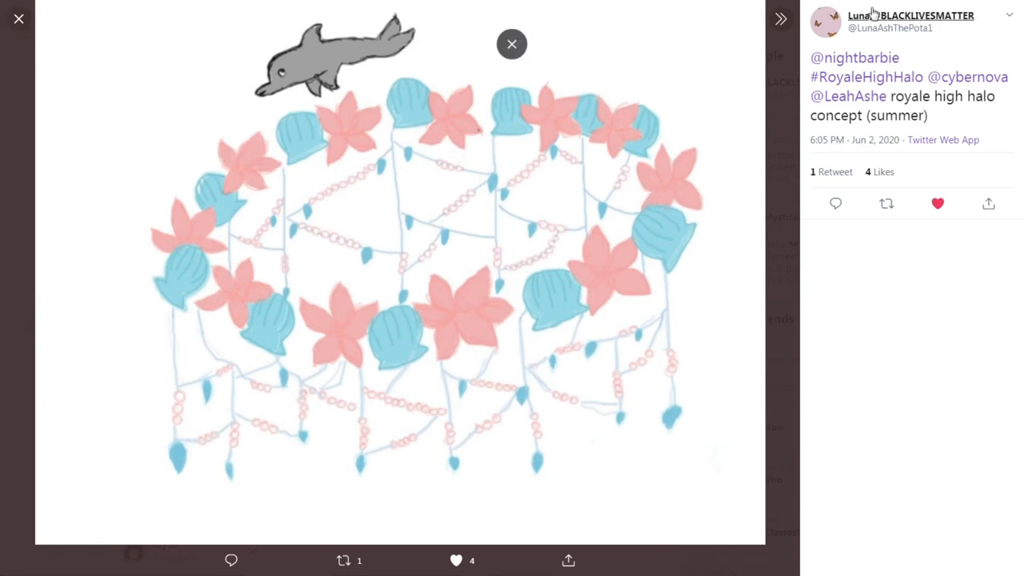
click(511, 44)
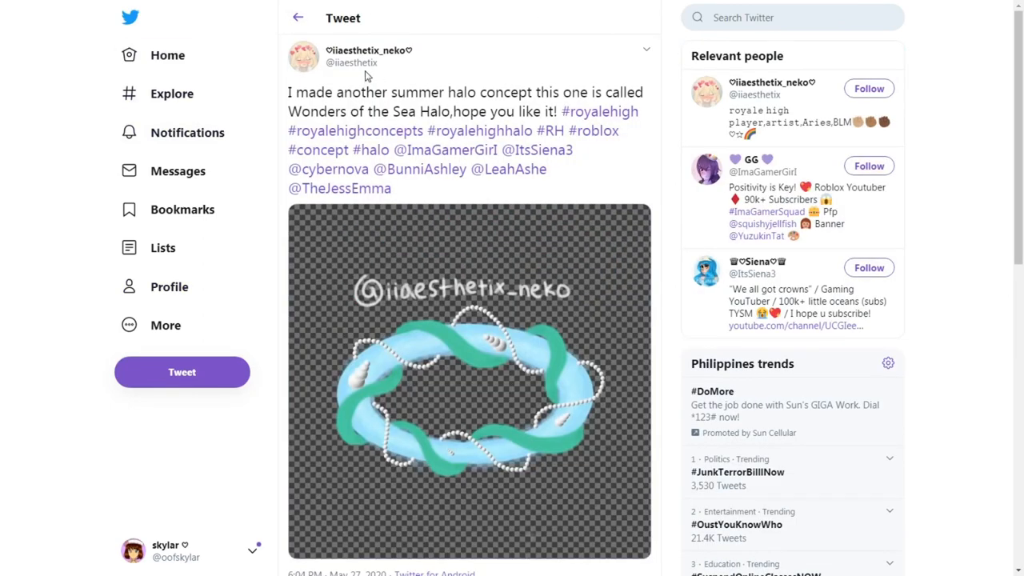
Step: View the Wonders of the Sea halo image enlarged, then return to the liked tweets
click(469, 380)
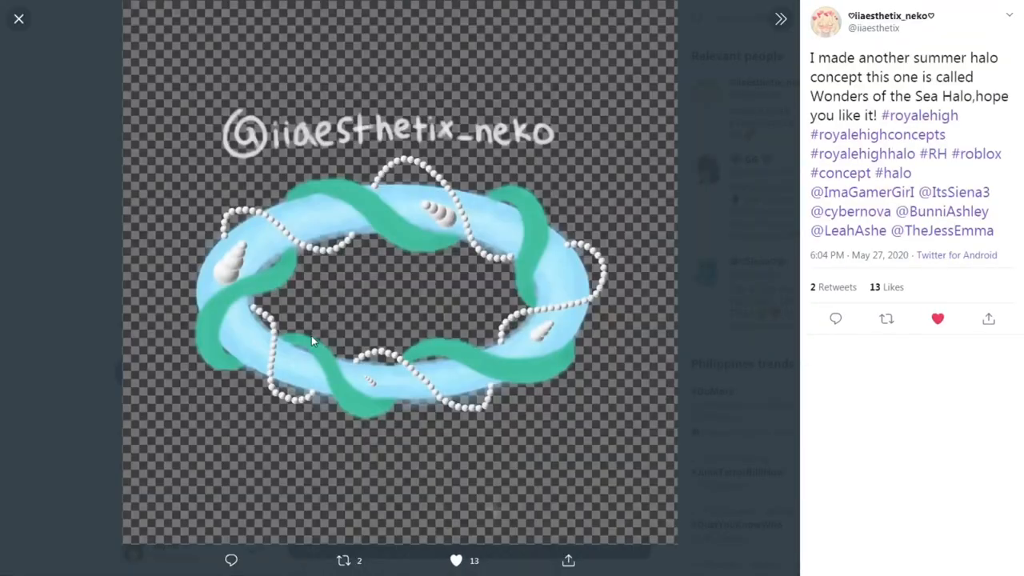
mouse_move(302, 226)
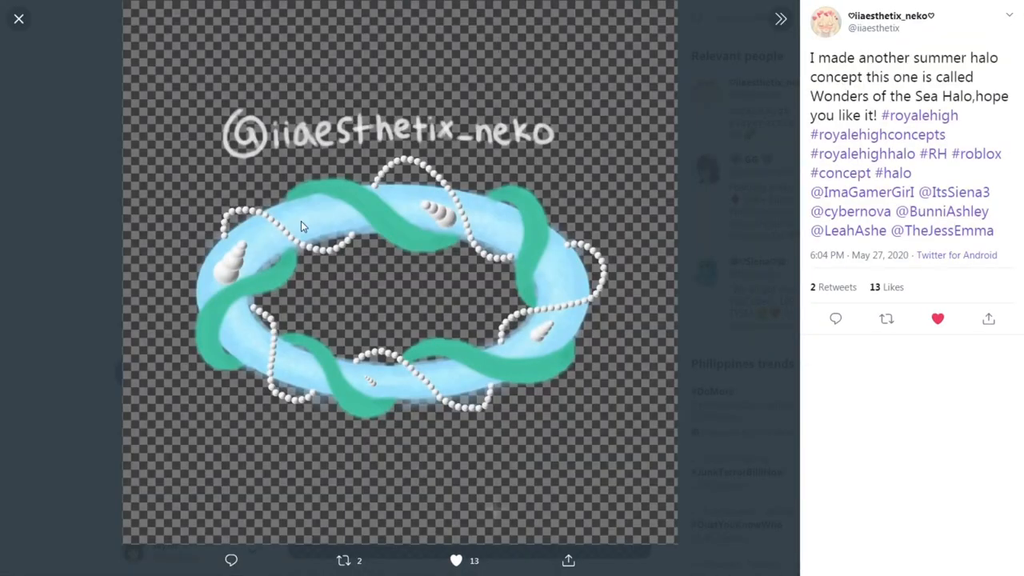
mouse_move(362, 192)
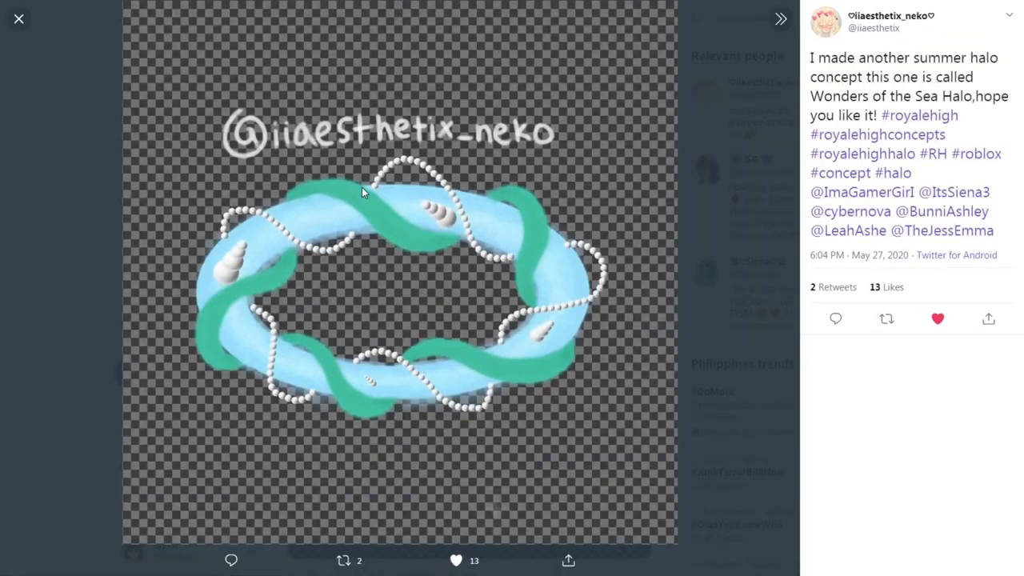
mouse_move(467, 182)
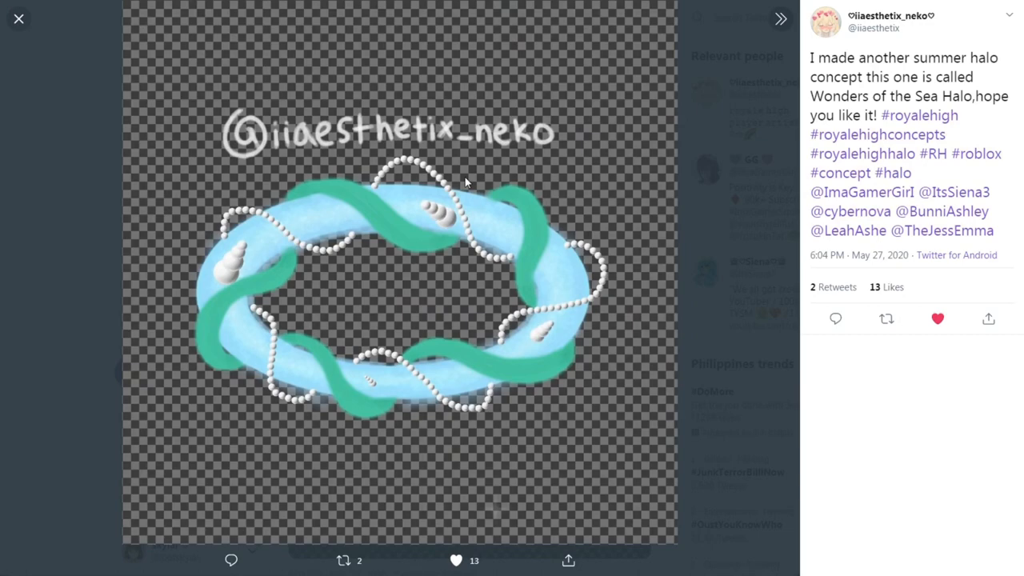
click(17, 19)
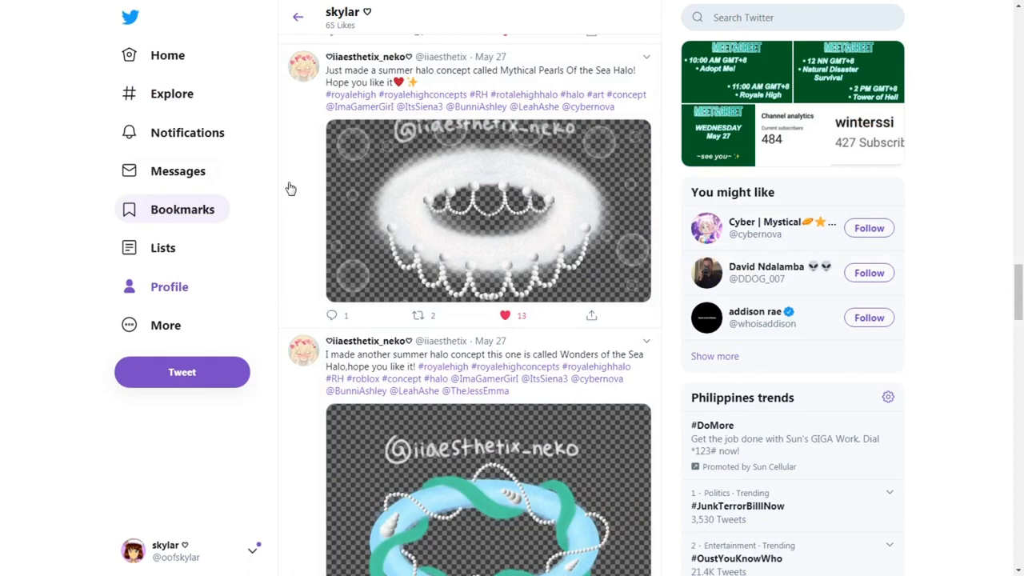
Step: Open the Mythical Pearls Of the Sea Halo tweet and enlarge its image
click(480, 211)
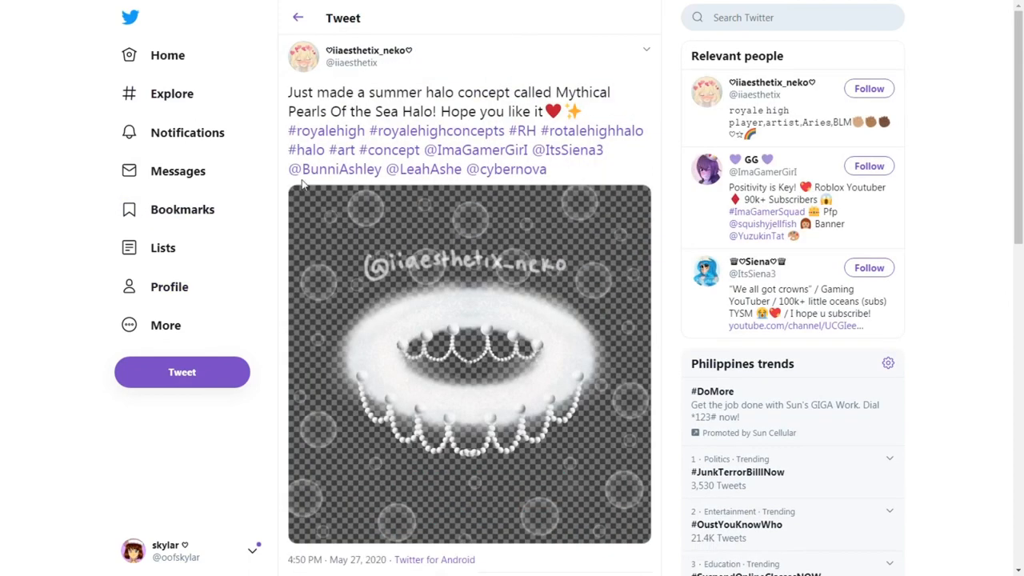
click(468, 360)
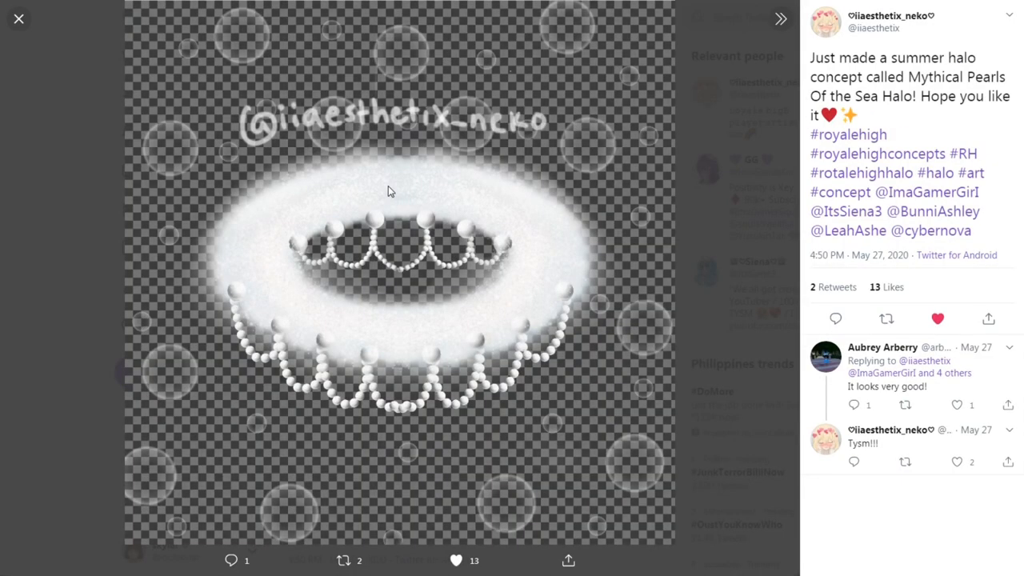
mouse_move(616, 280)
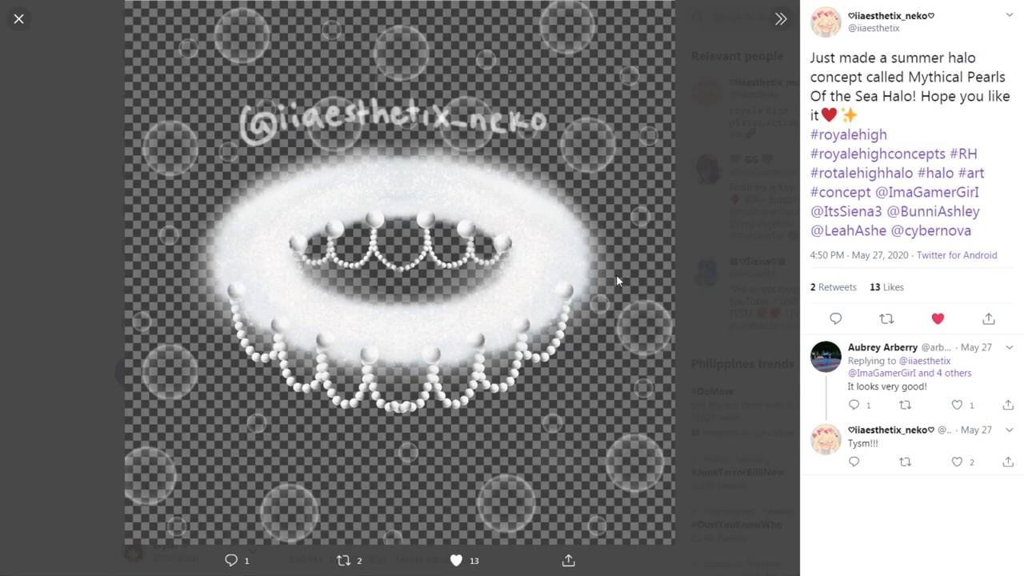
mouse_move(256, 302)
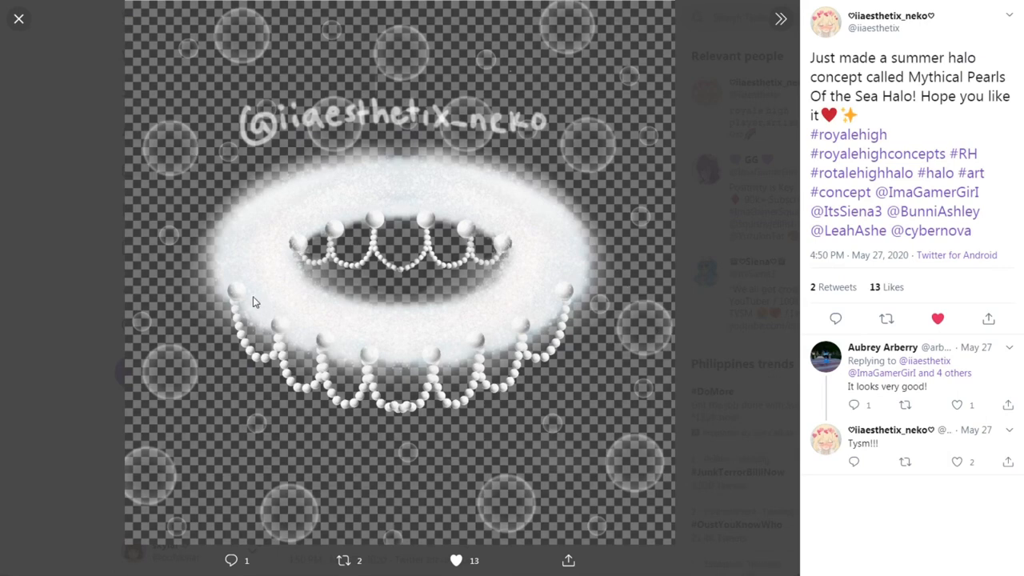
mouse_move(326, 188)
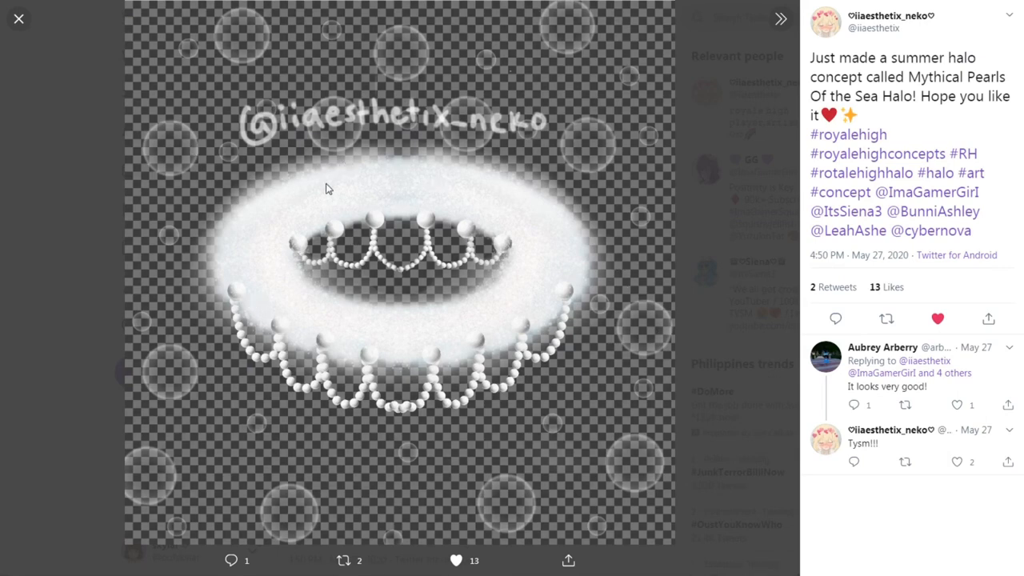
mouse_move(256, 279)
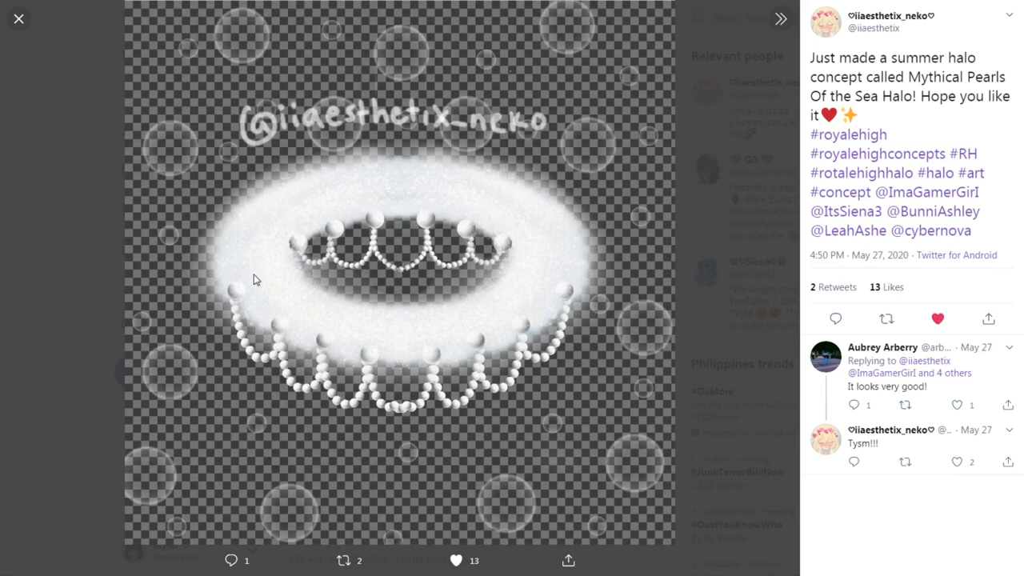
mouse_move(380, 519)
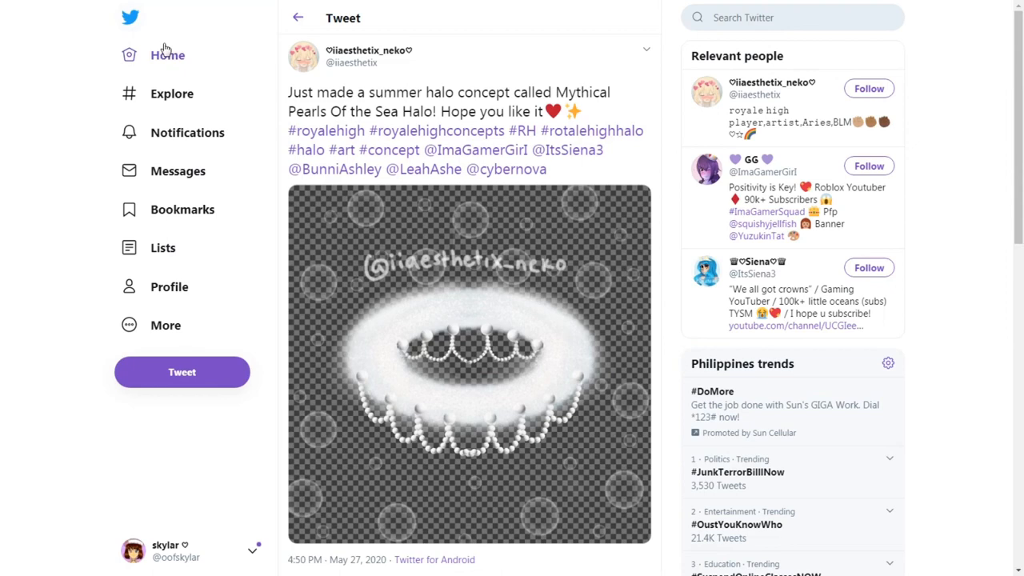
Step: Leave the Mythical Pearls tweet, view the tropical Hawaiian halo image and close it
click(169, 286)
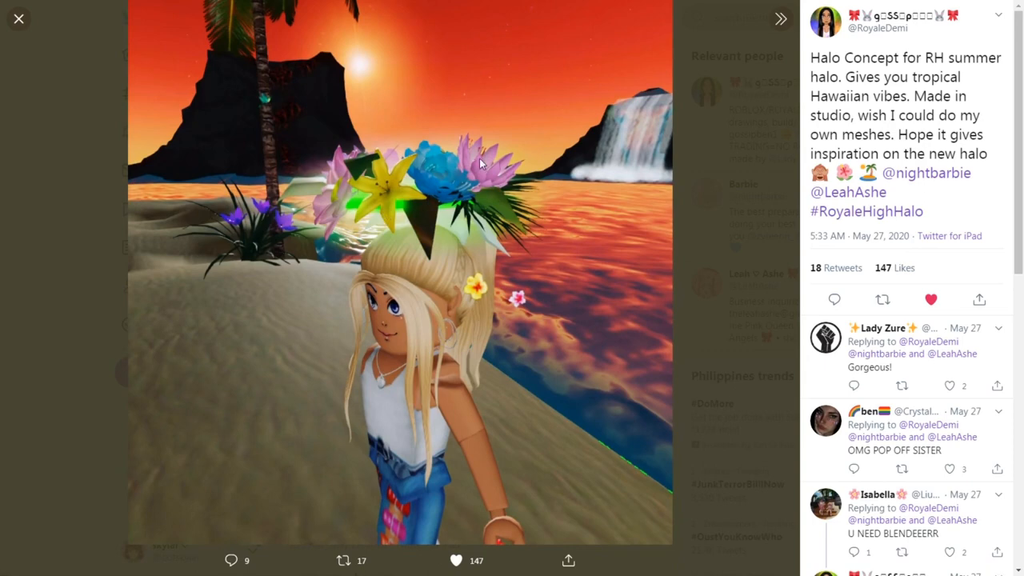
mouse_move(360, 202)
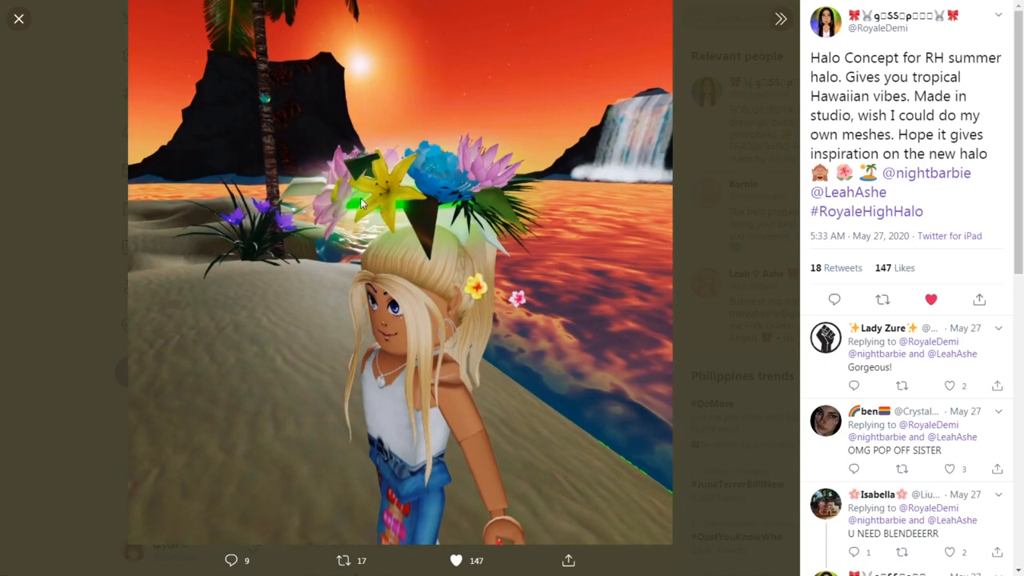
click(19, 19)
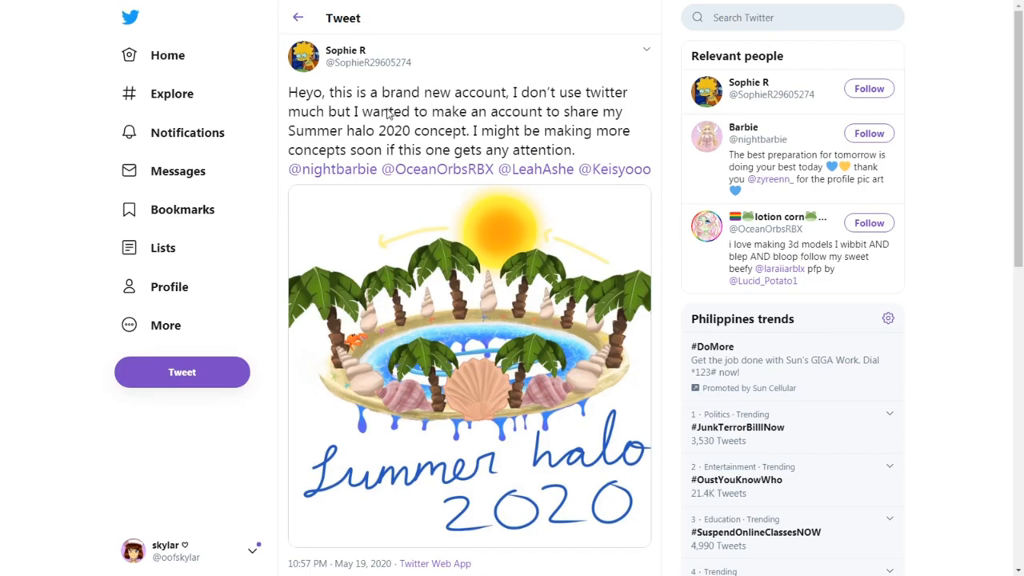
Step: Enlarge the Summer halo 2020 palm-tree-and-seashell drawing
click(468, 360)
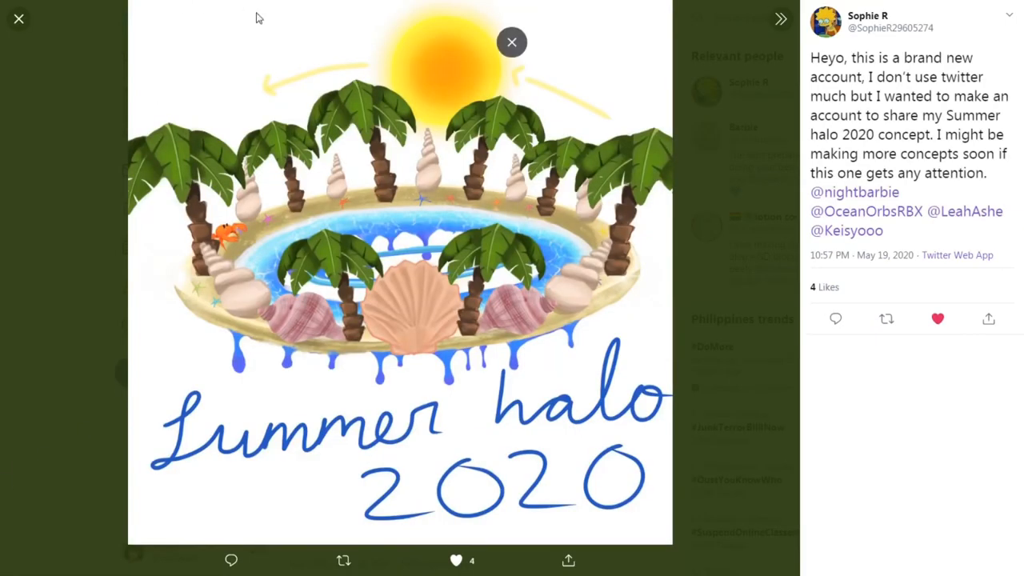
mouse_move(228, 251)
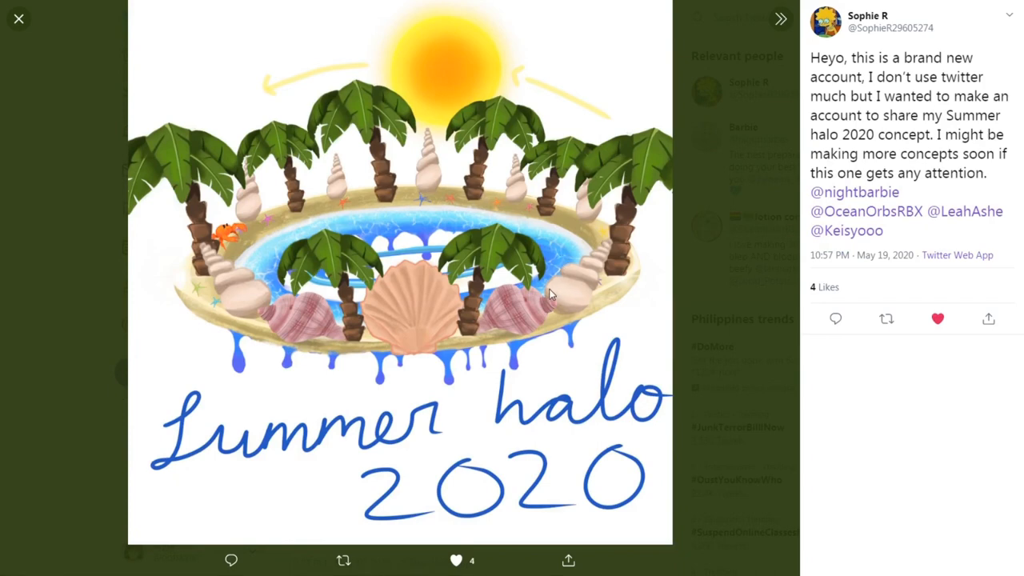
mouse_move(551, 98)
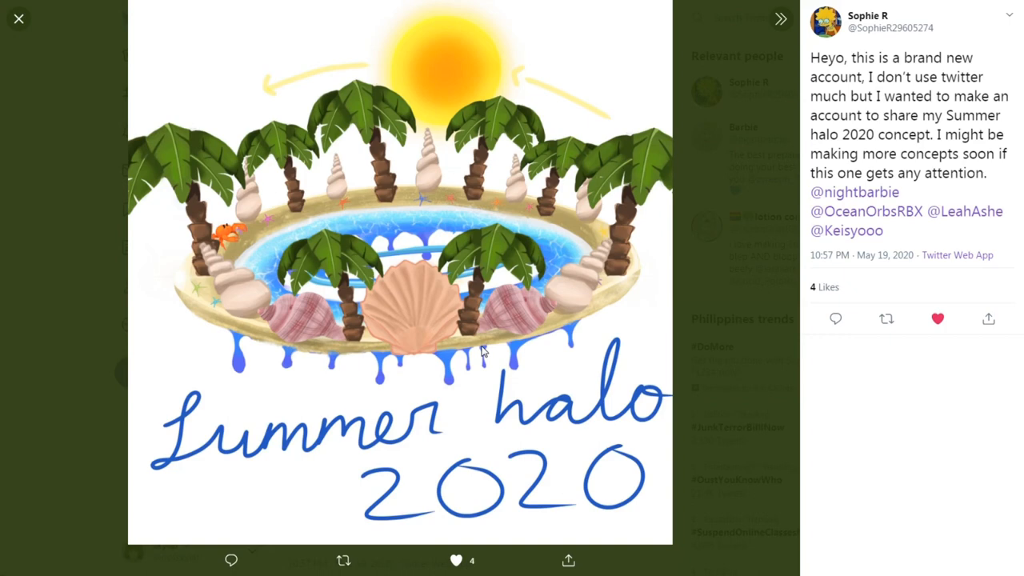
mouse_move(396, 224)
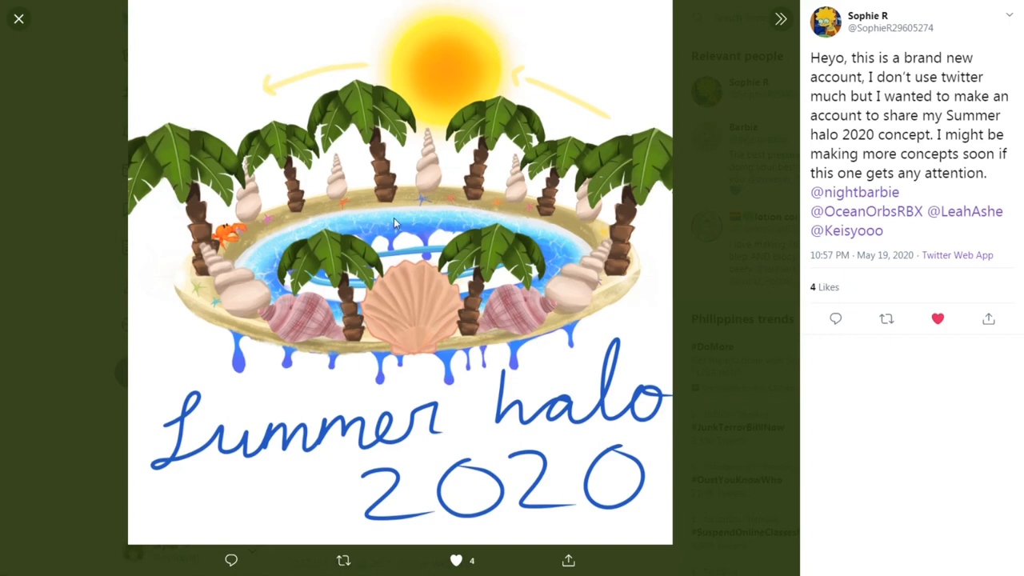
mouse_move(835, 130)
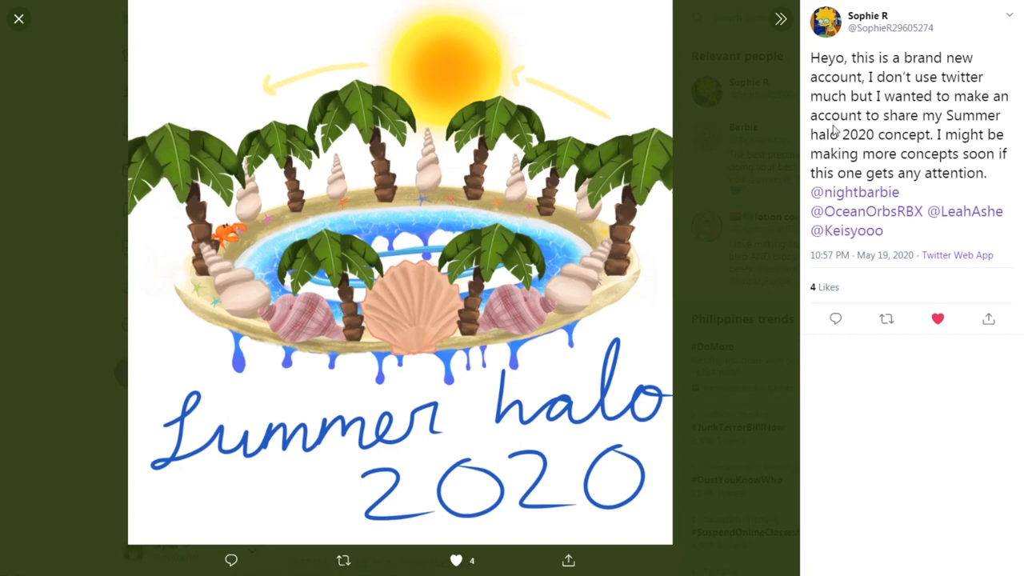
Step: Enlarge the annotated Bubble Halo concept image with the jumping fish
double_click(882, 57)
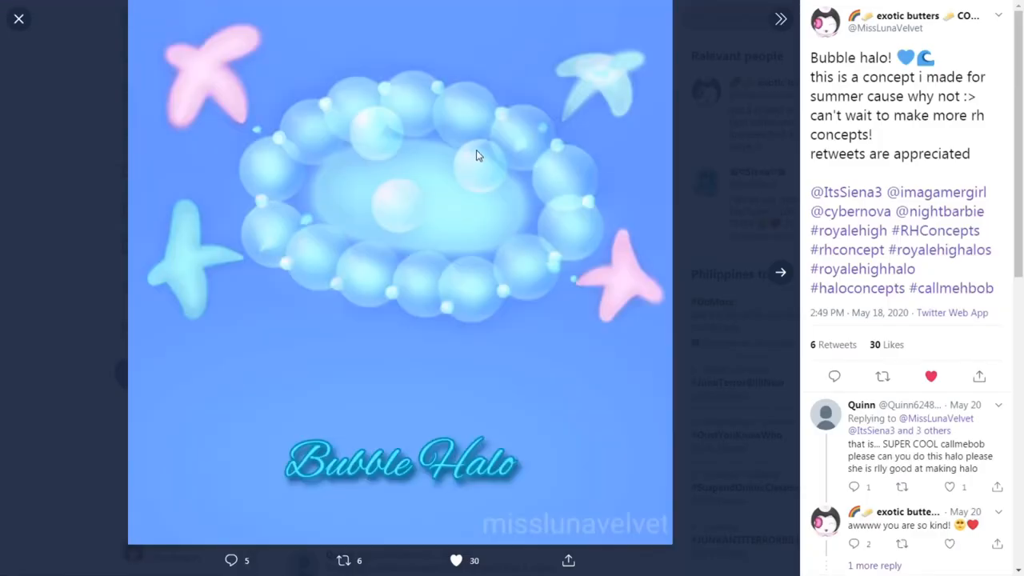
mouse_move(700, 225)
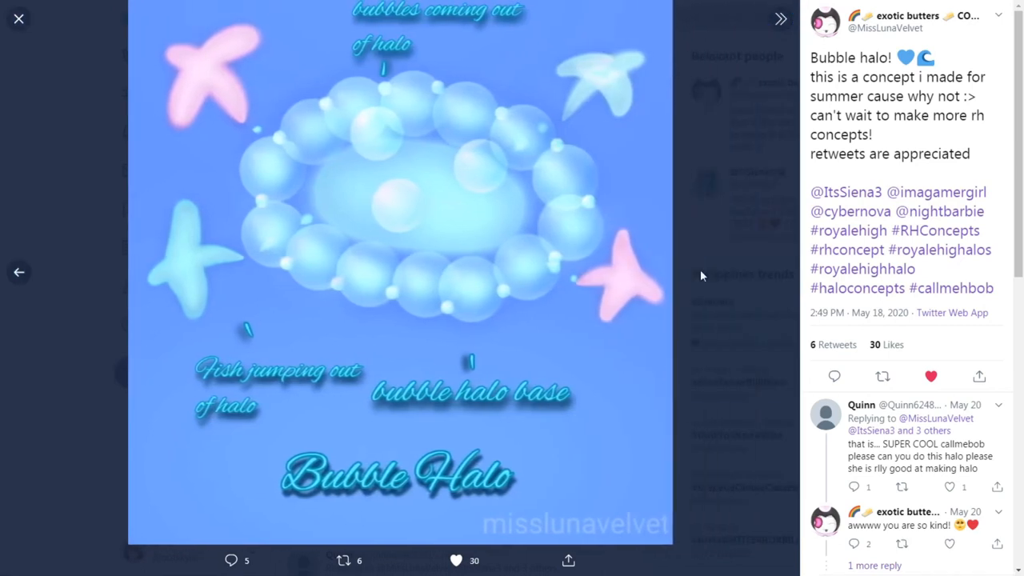
mouse_move(532, 402)
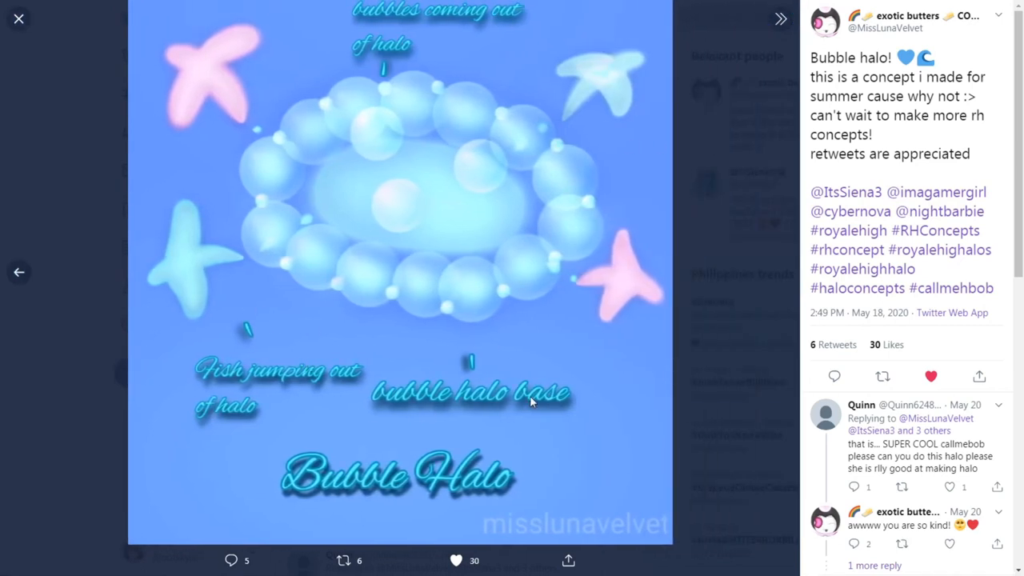
mouse_move(168, 166)
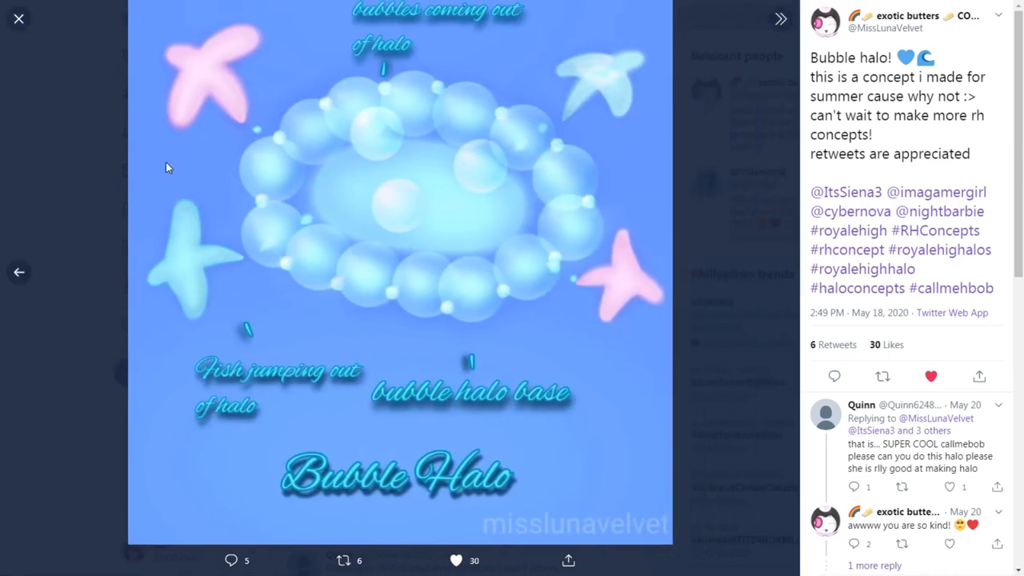
Step: Close the Bubble Halo image to move on to the Pearl of the sea concept
click(18, 18)
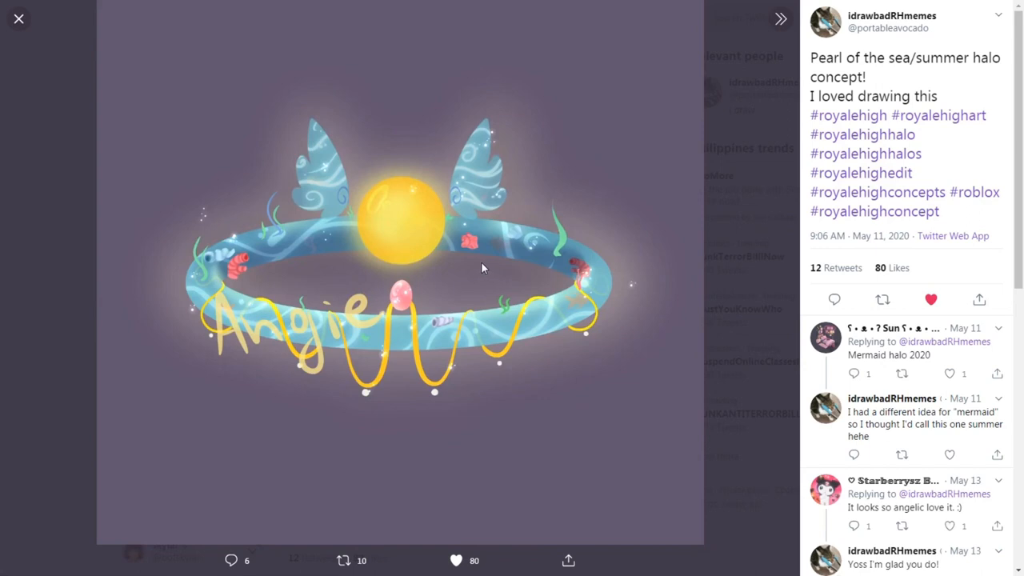
mouse_move(511, 244)
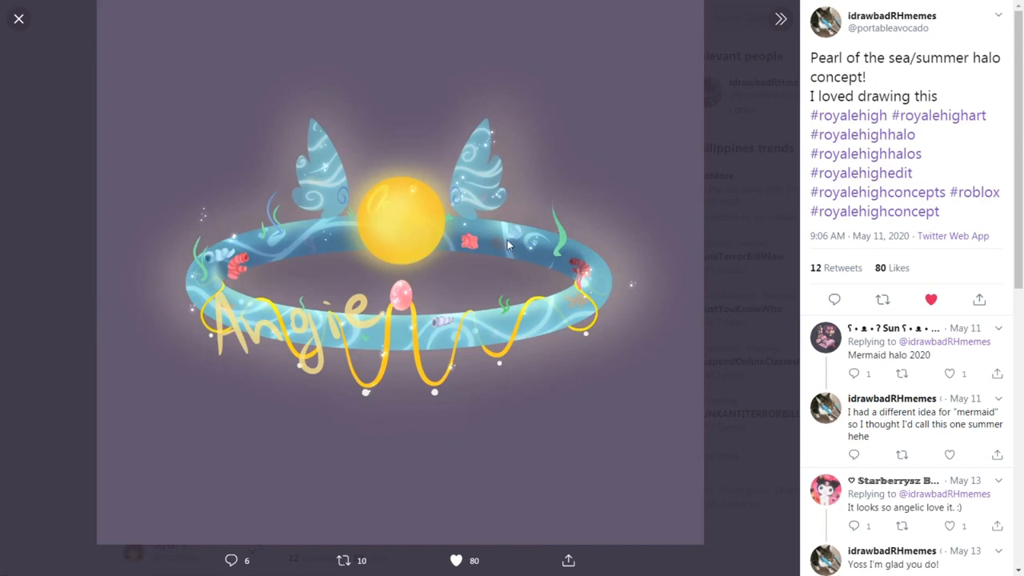
mouse_move(392, 244)
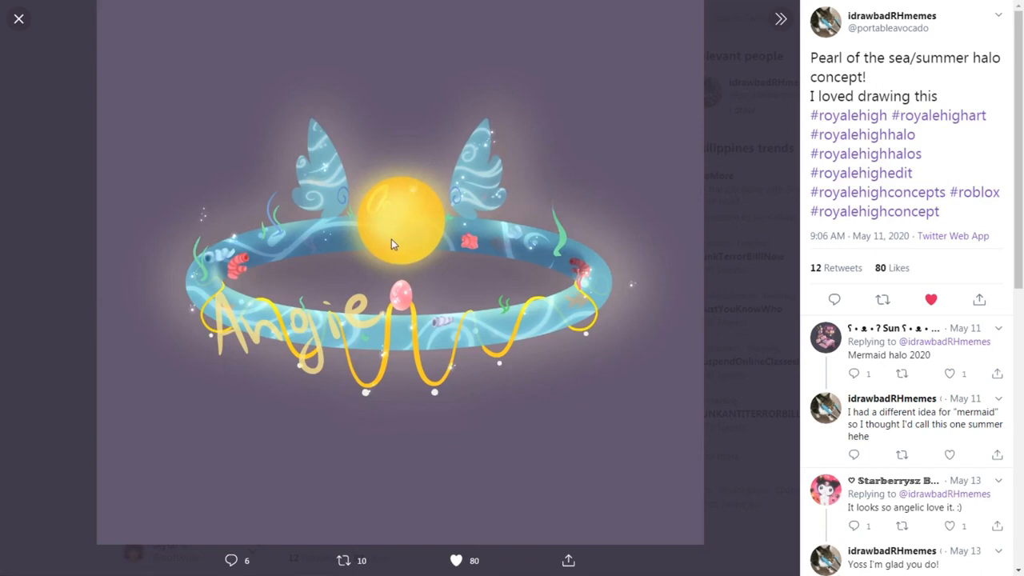
mouse_move(324, 188)
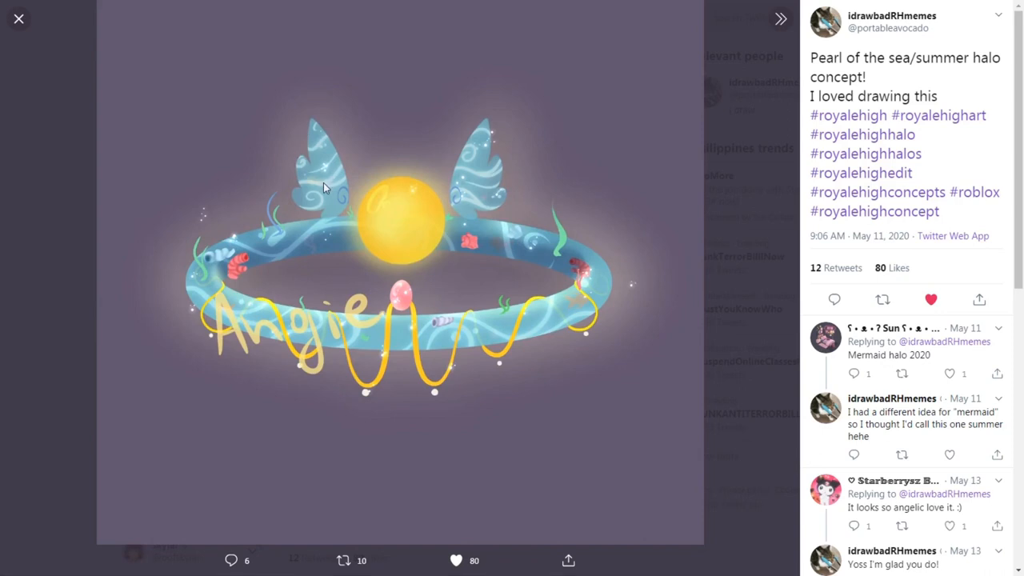
mouse_move(293, 80)
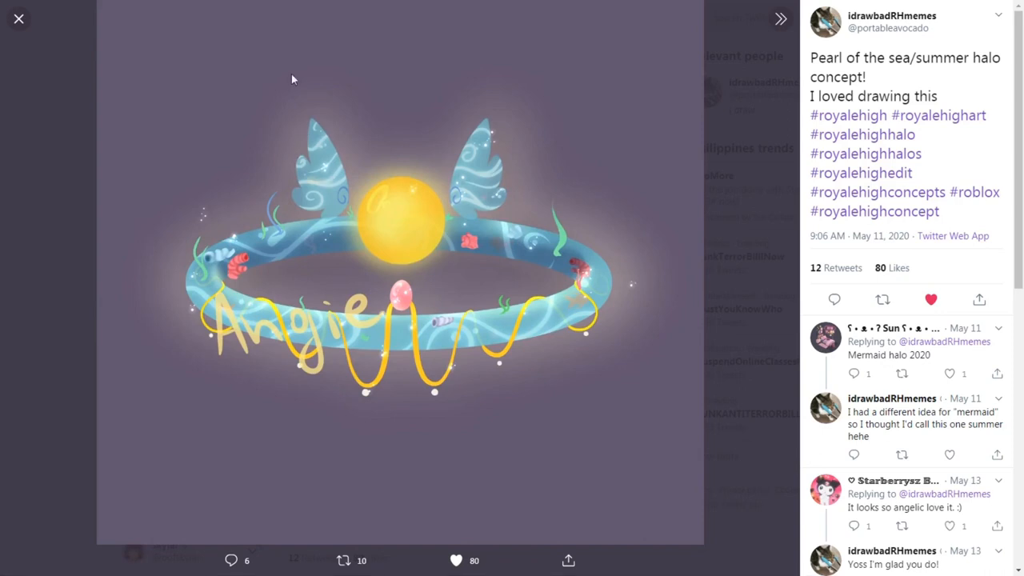
mouse_move(398, 213)
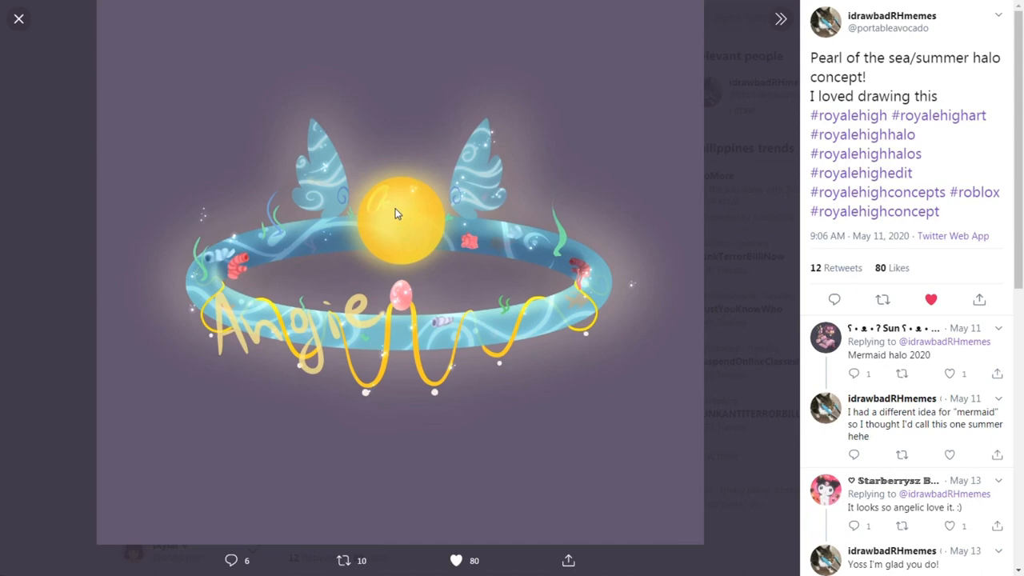
mouse_move(382, 191)
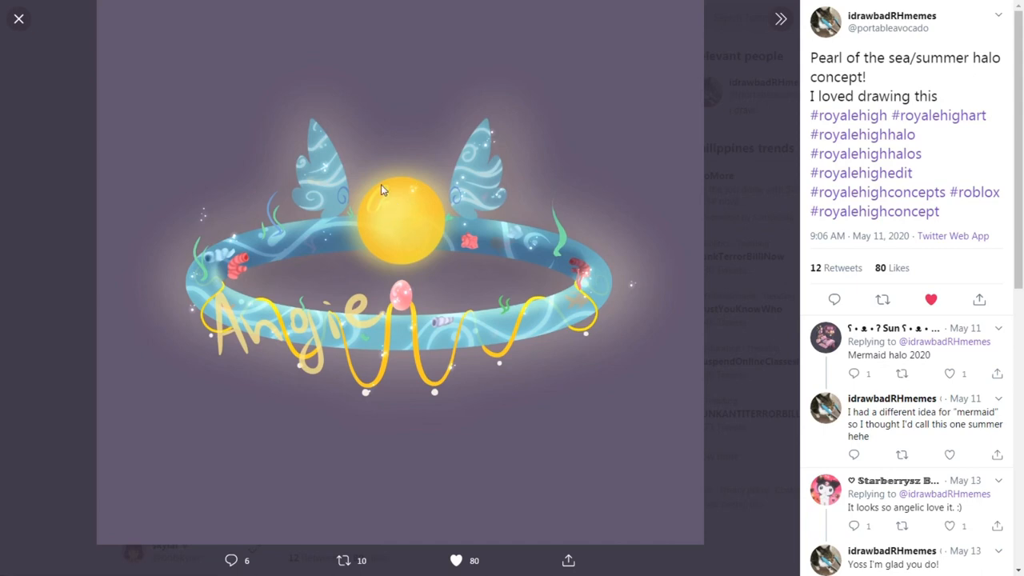
mouse_move(402, 182)
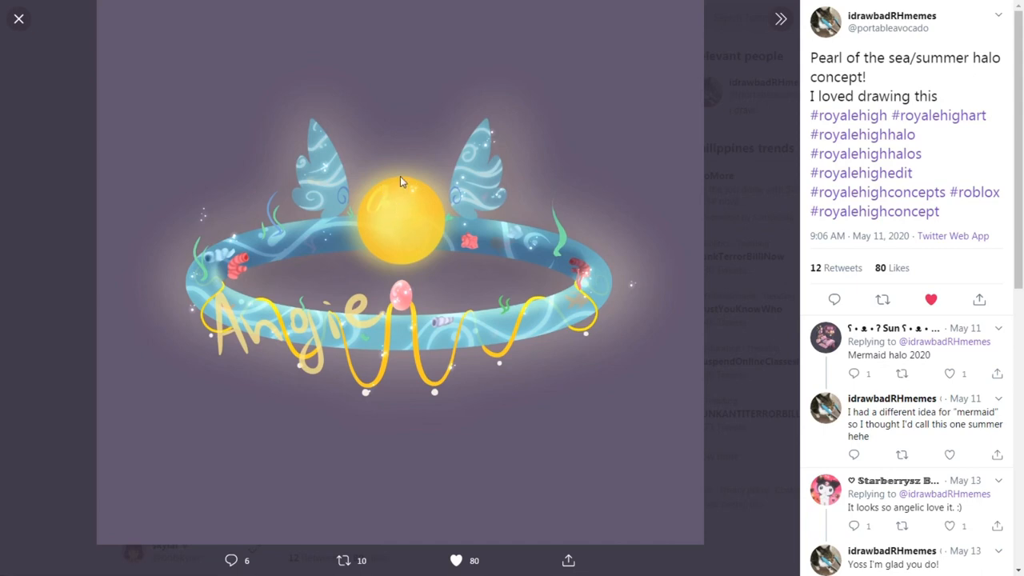
mouse_move(359, 211)
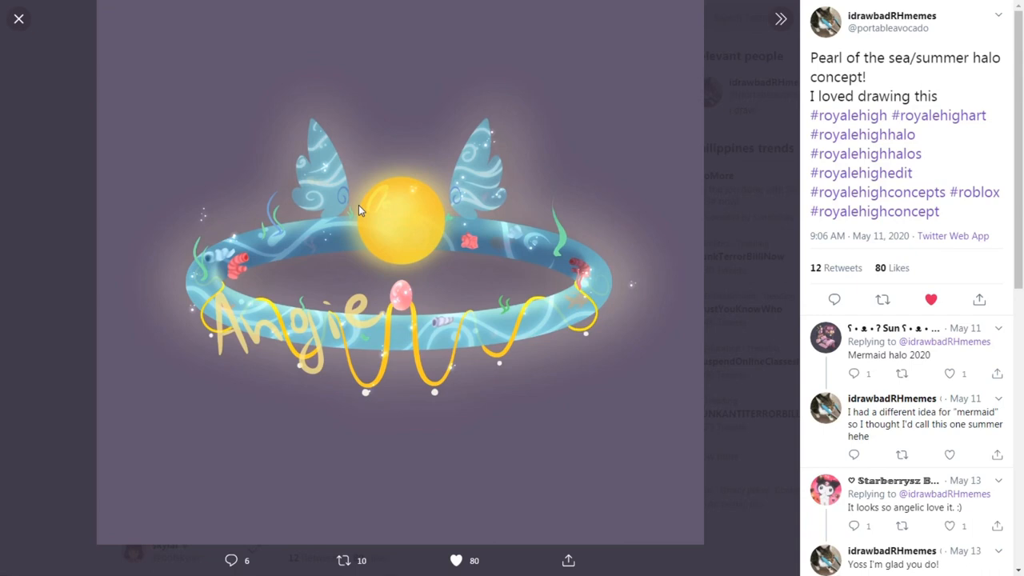
mouse_move(354, 238)
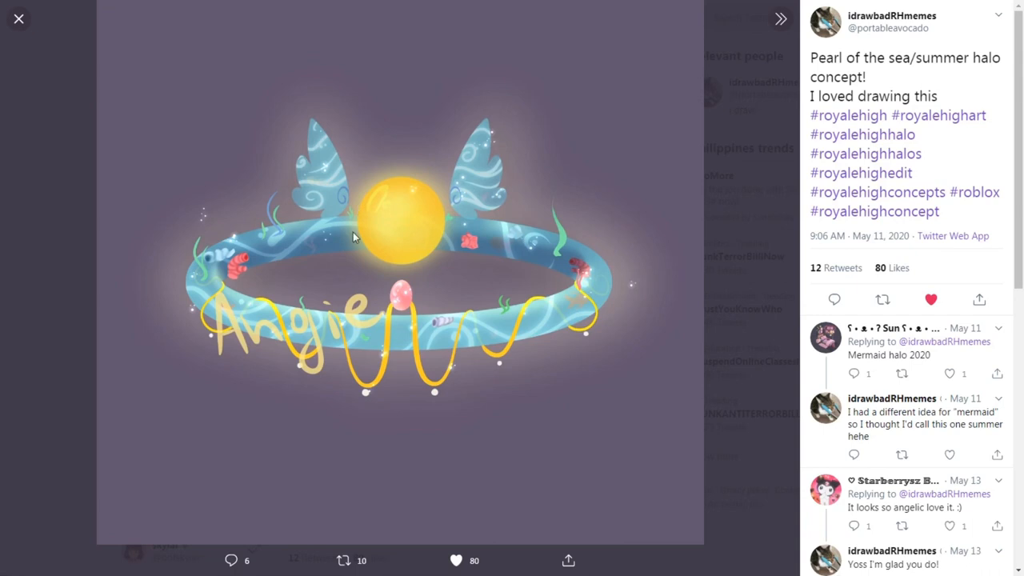
mouse_move(342, 317)
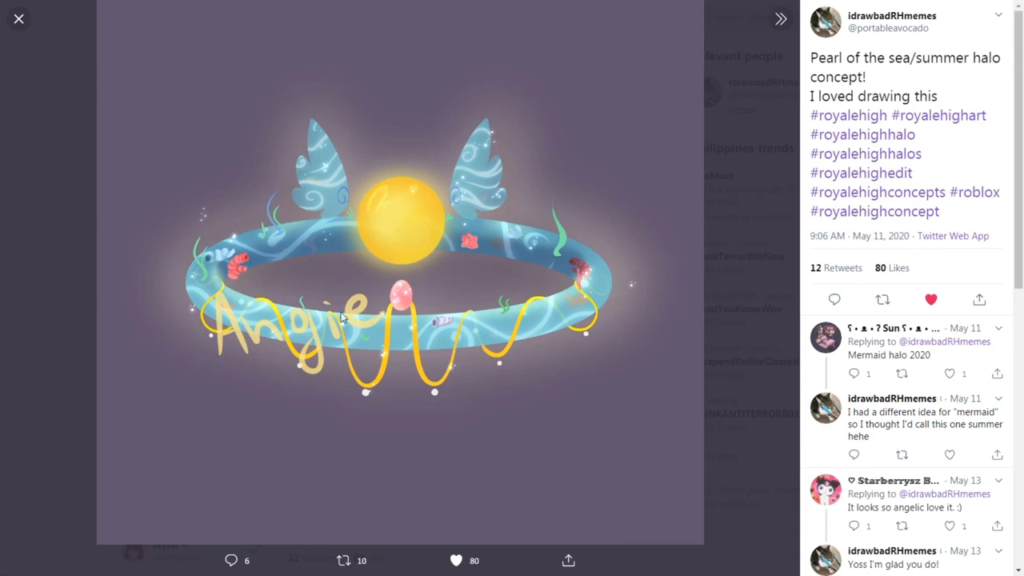
mouse_move(266, 224)
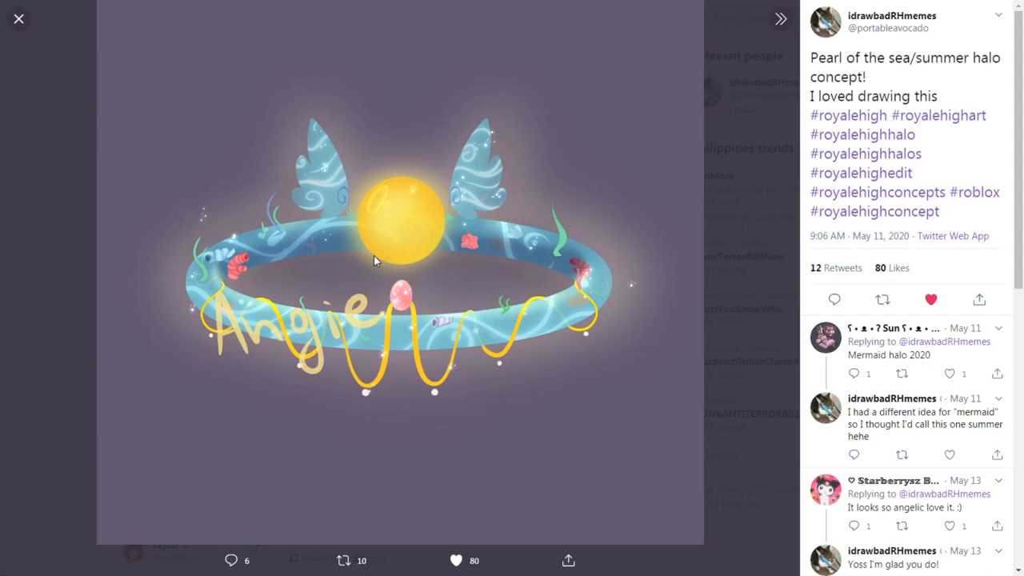
Step: View ponka's beach-themed summer halo 2020 photos, then move to the seashell halo tweet
click(18, 19)
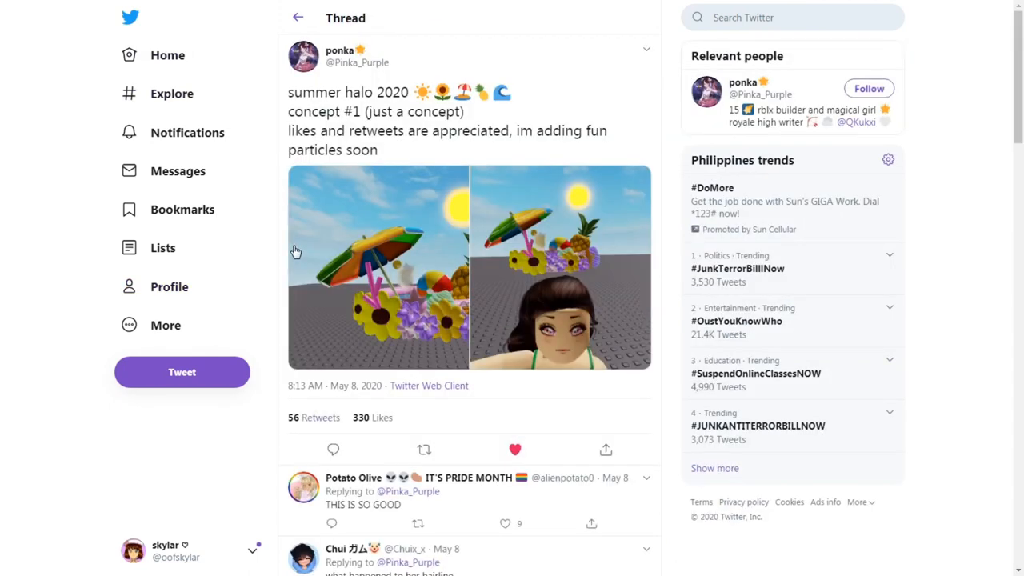
mouse_move(426, 276)
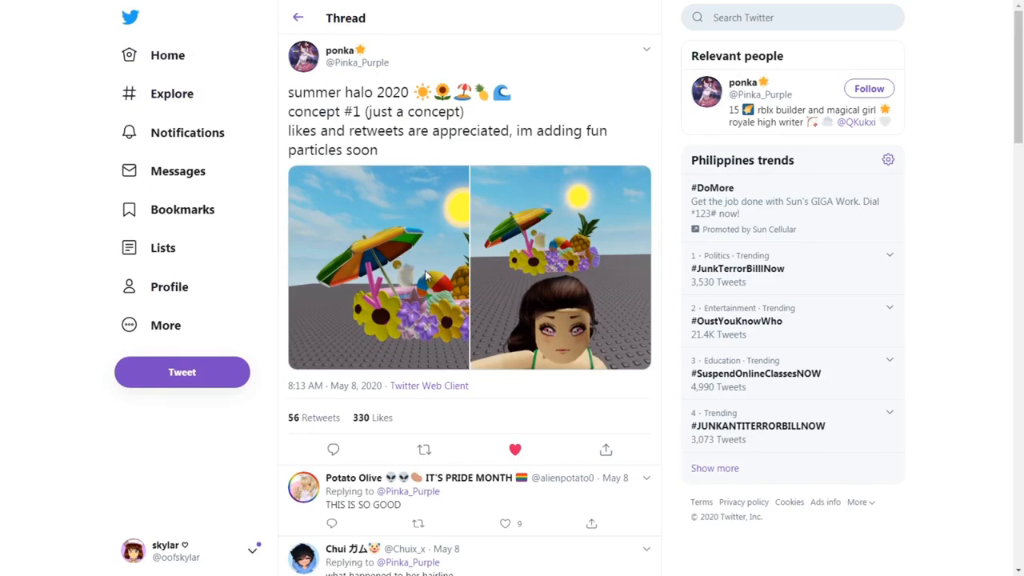
click(377, 267)
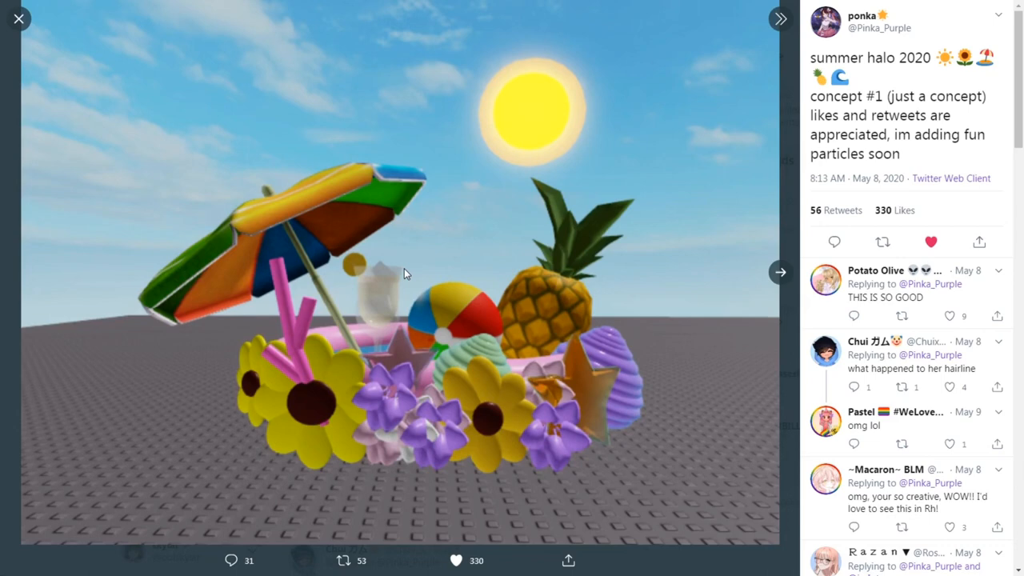
mouse_move(626, 448)
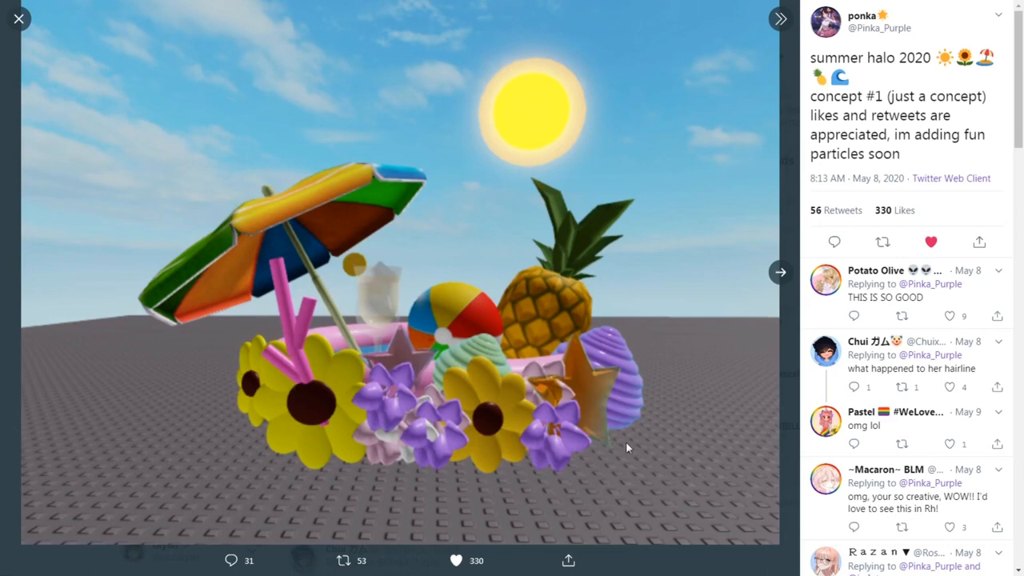
mouse_move(460, 286)
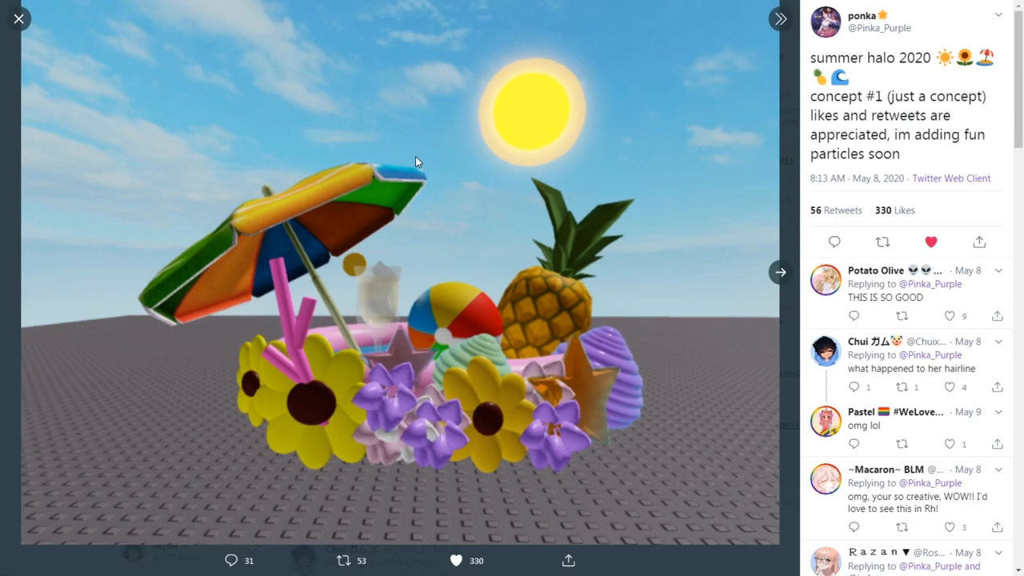
mouse_move(652, 216)
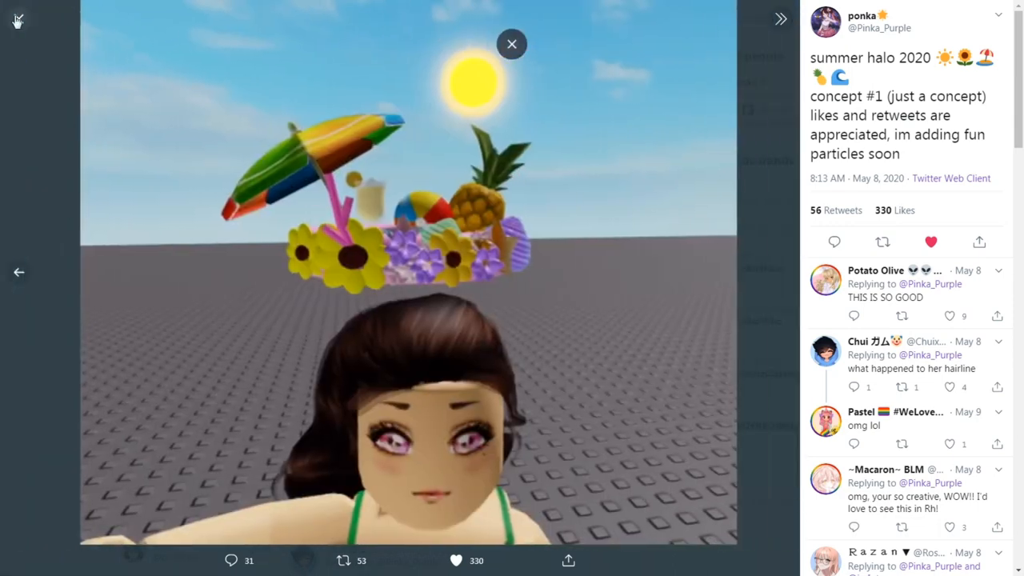
click(511, 44)
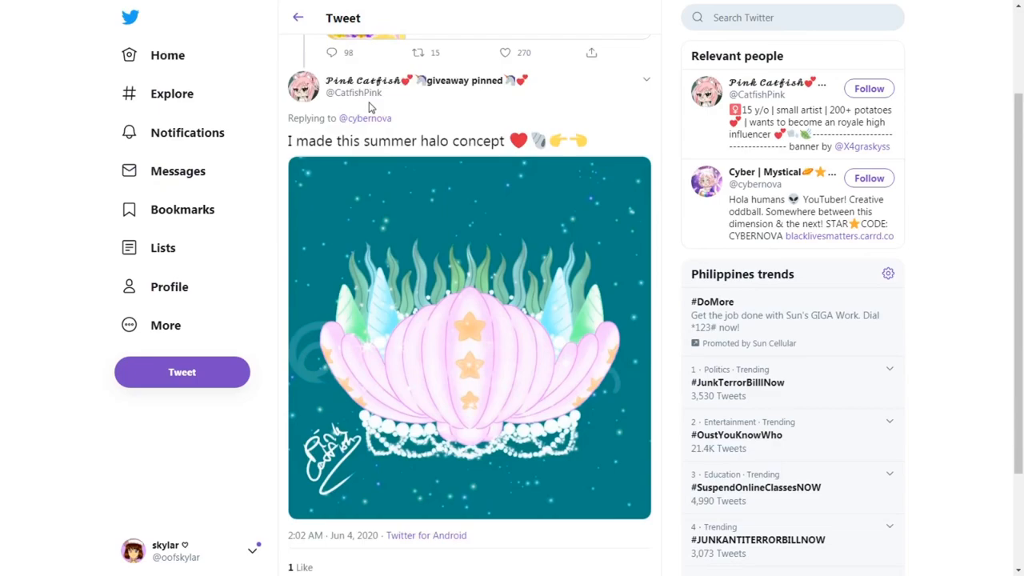
Step: View the pink seashell halo drawing enlarged, close it, and go back to the jellyfish halo tweet
click(469, 336)
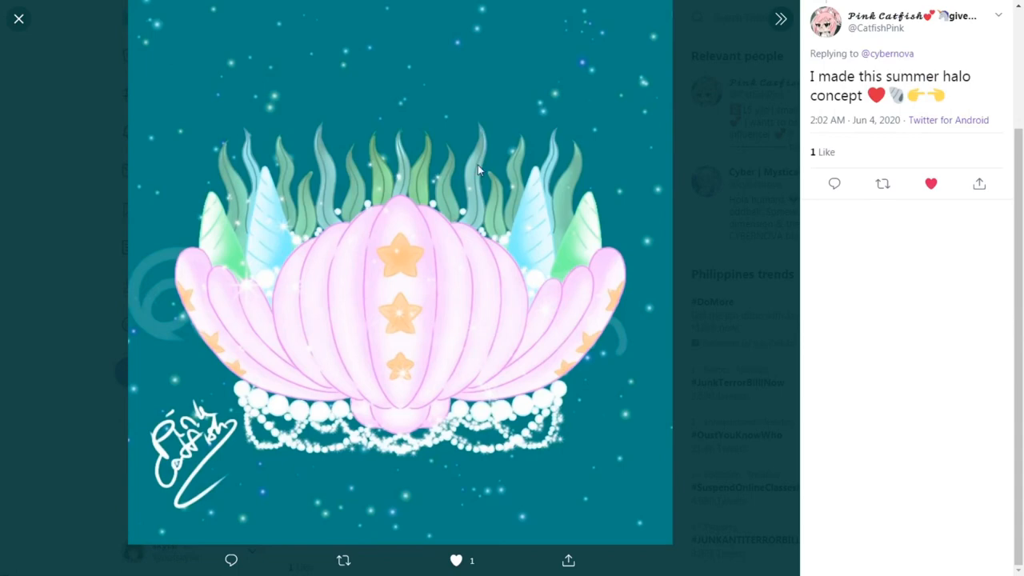
mouse_move(411, 128)
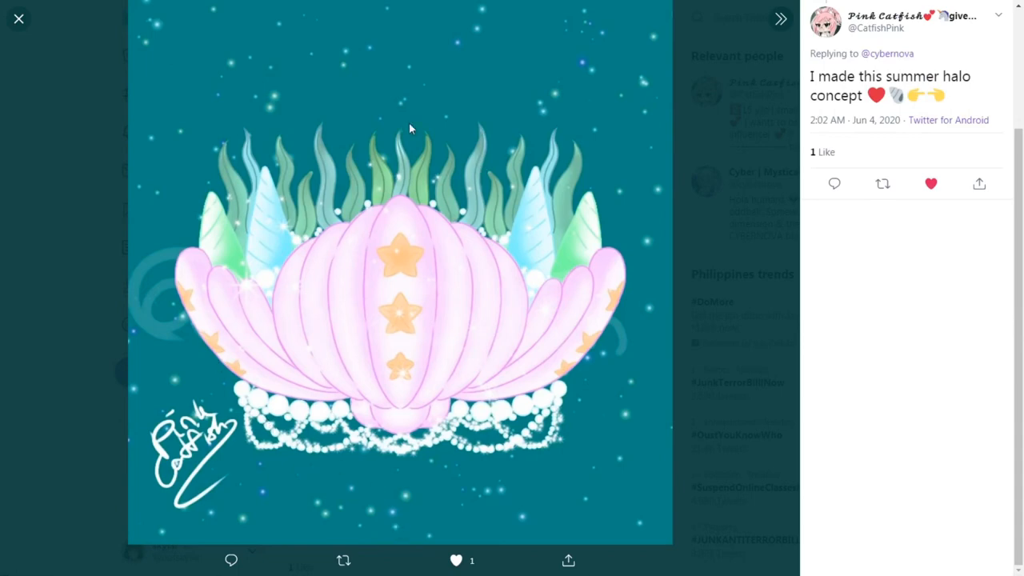
mouse_move(370, 434)
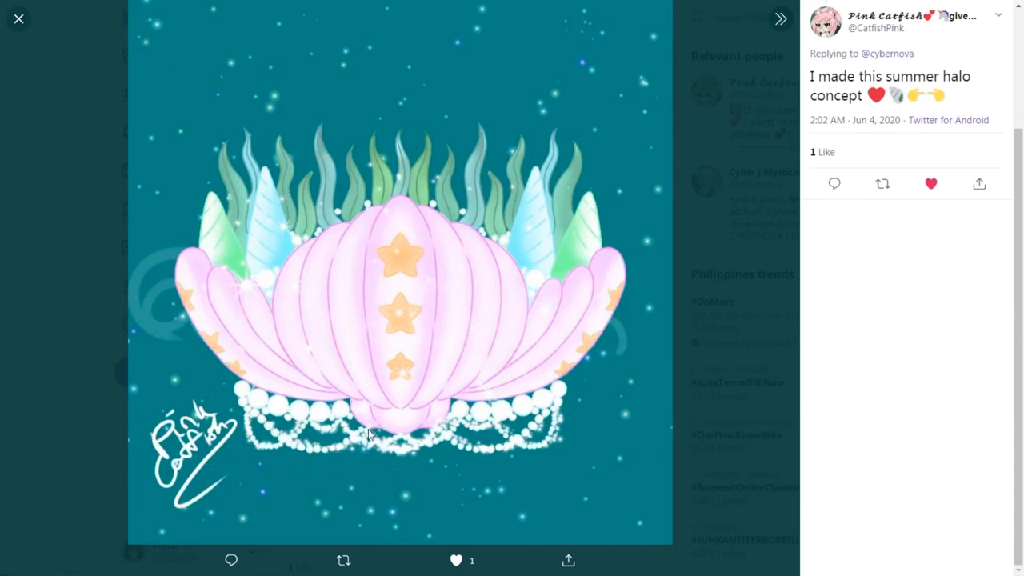
mouse_move(371, 266)
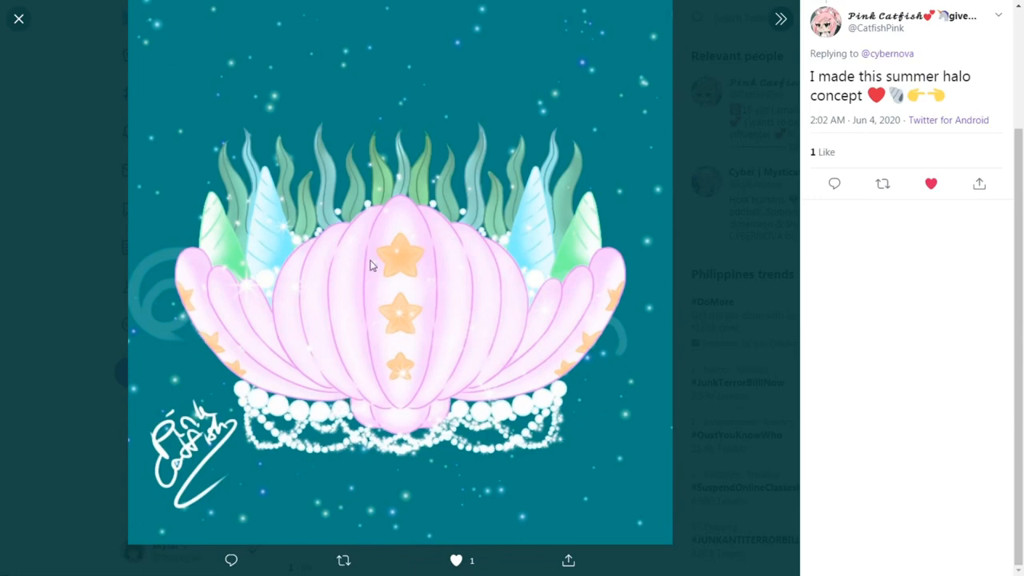
mouse_move(403, 270)
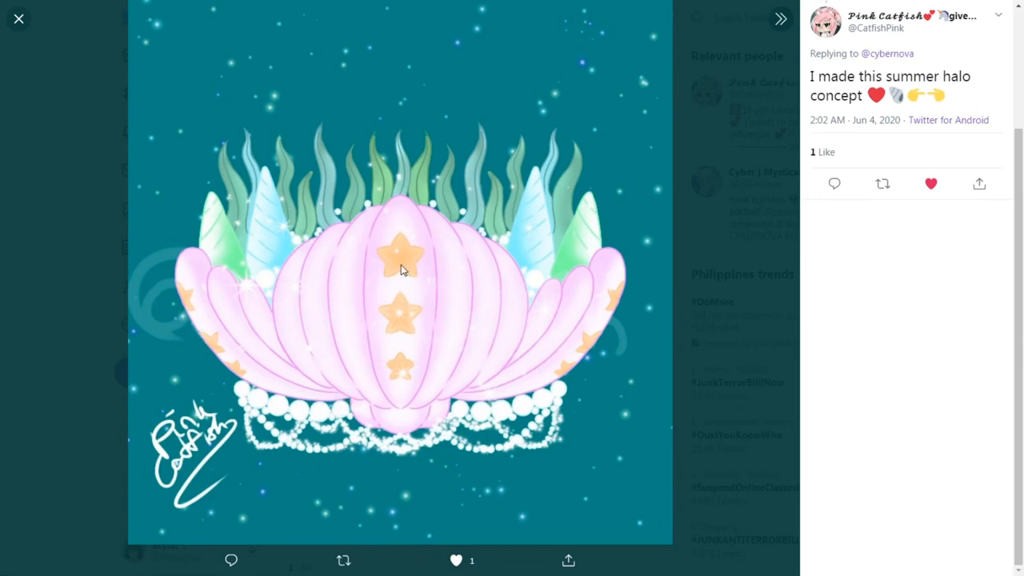
mouse_move(400, 183)
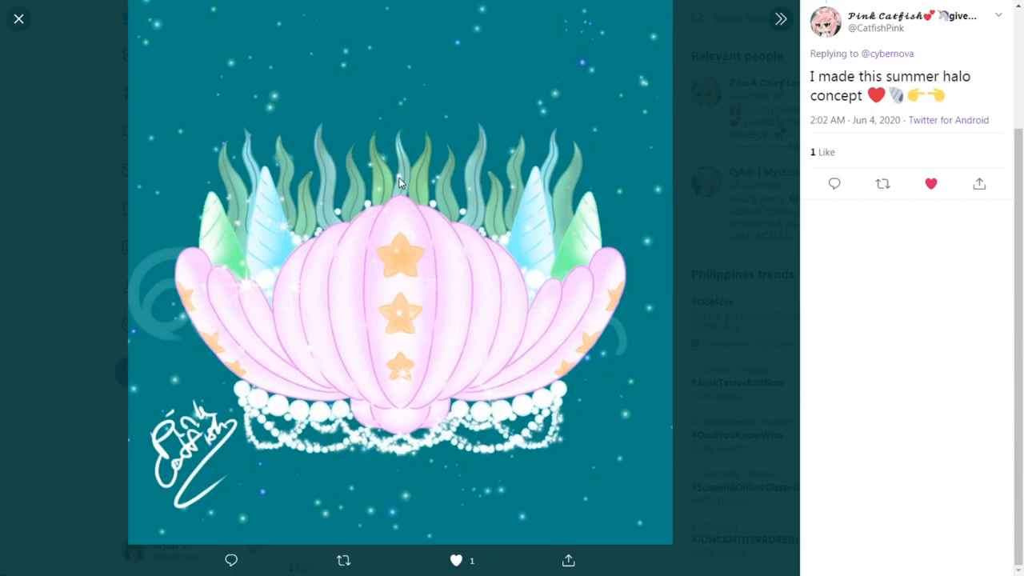
mouse_move(372, 494)
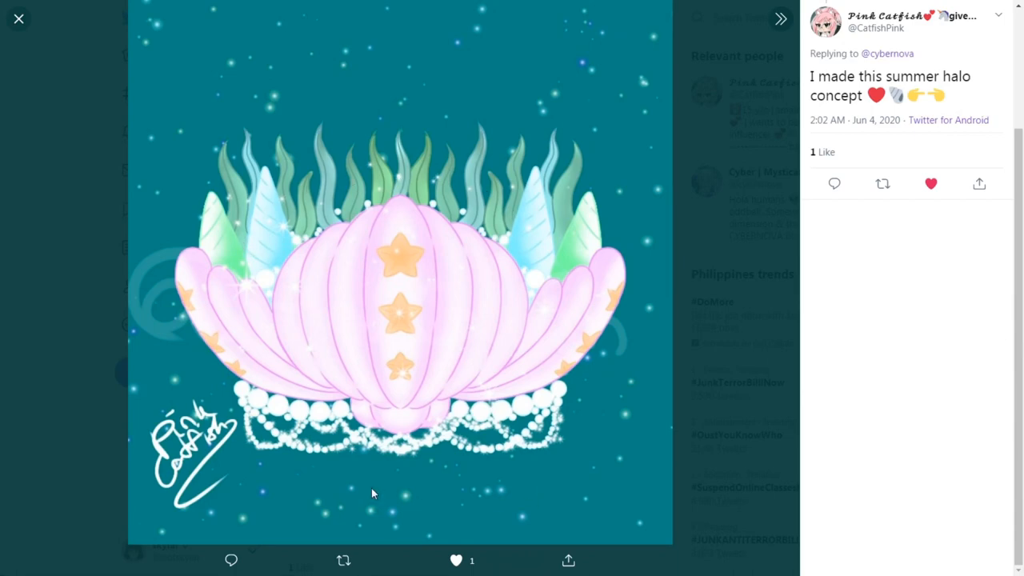
mouse_move(12, 248)
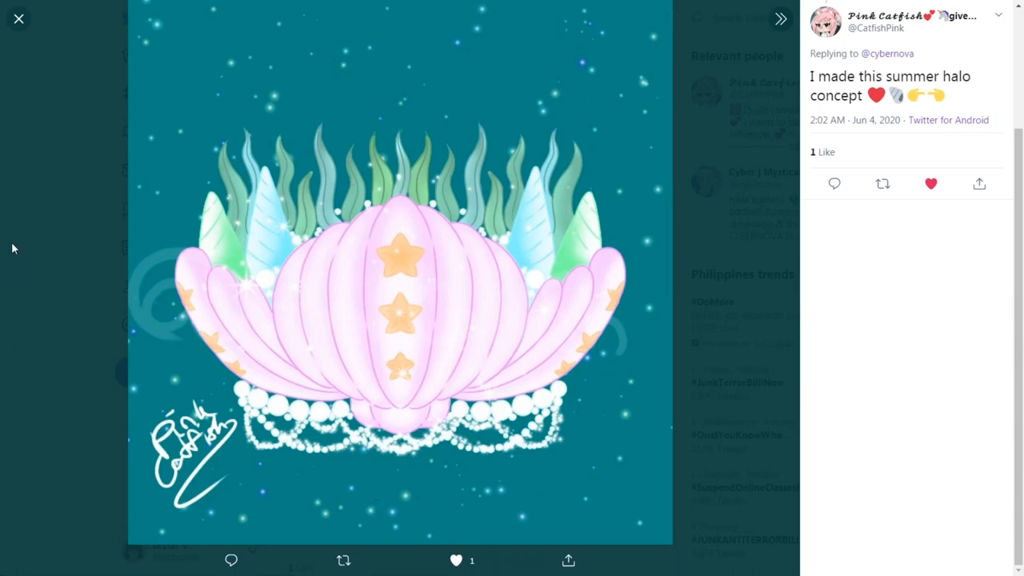
click(18, 18)
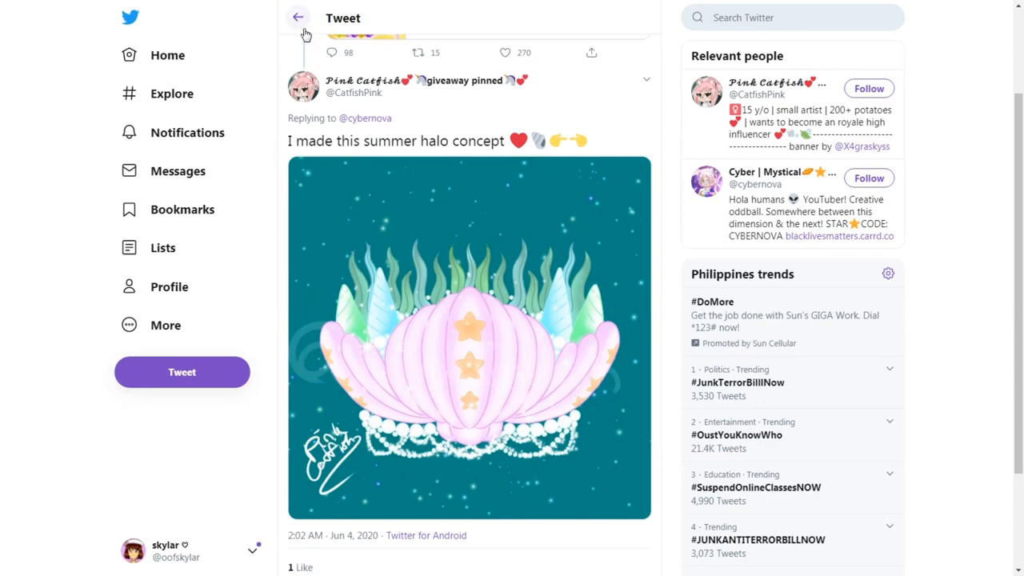
click(298, 17)
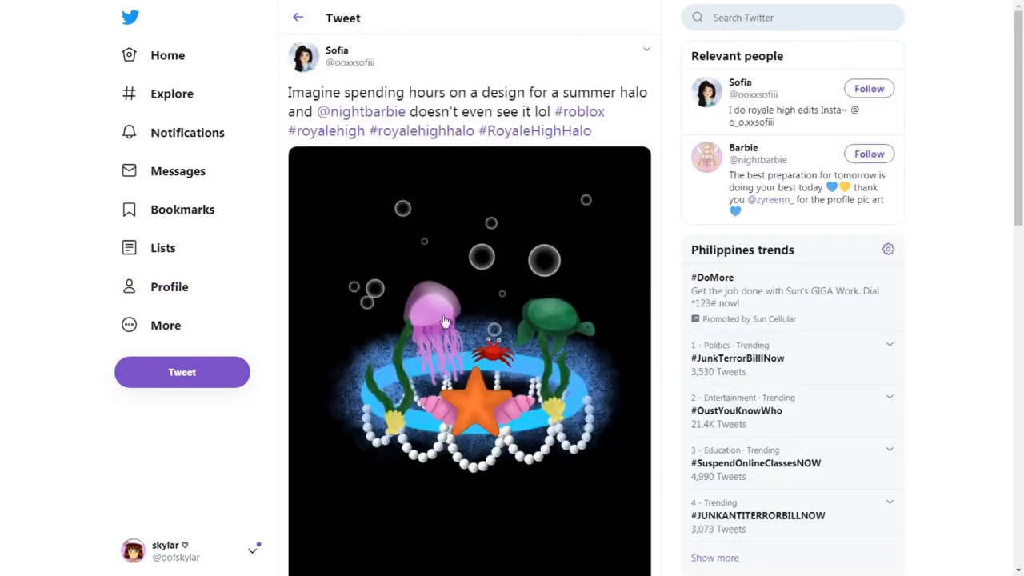
Step: View Sofia's jellyfish-and-turtle halo concept enlarged, then close the viewer
click(444, 320)
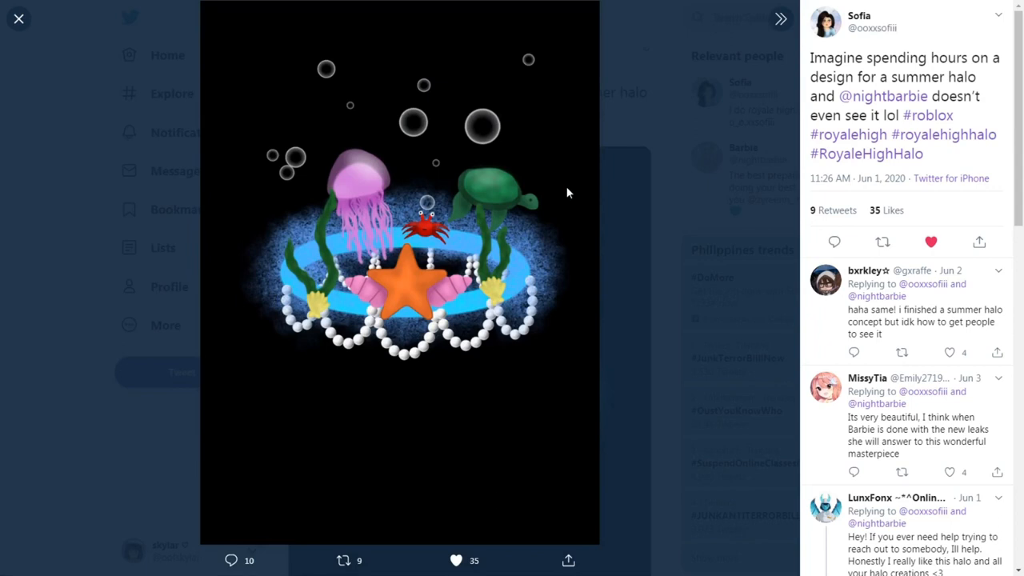
mouse_move(502, 204)
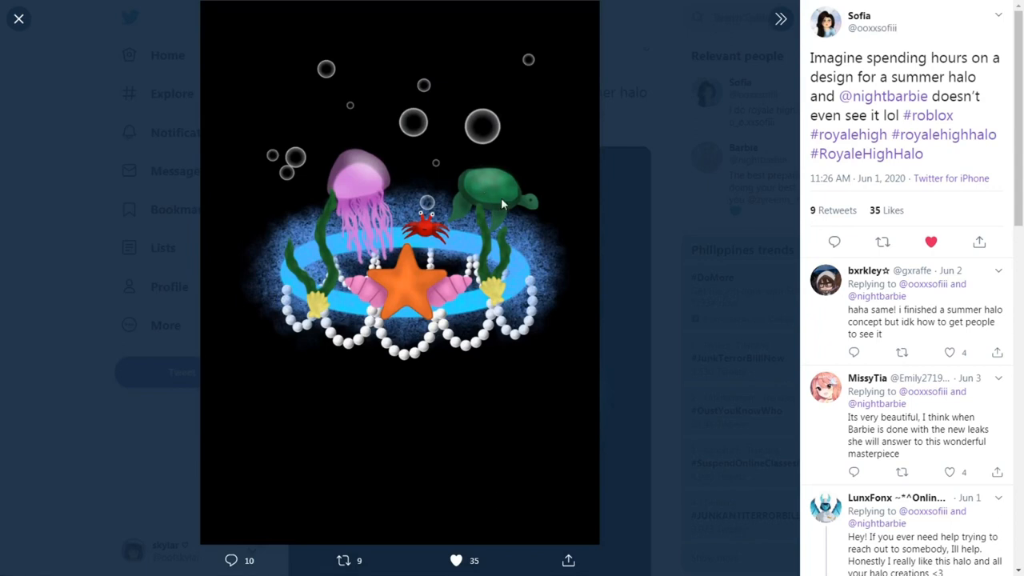
mouse_move(336, 381)
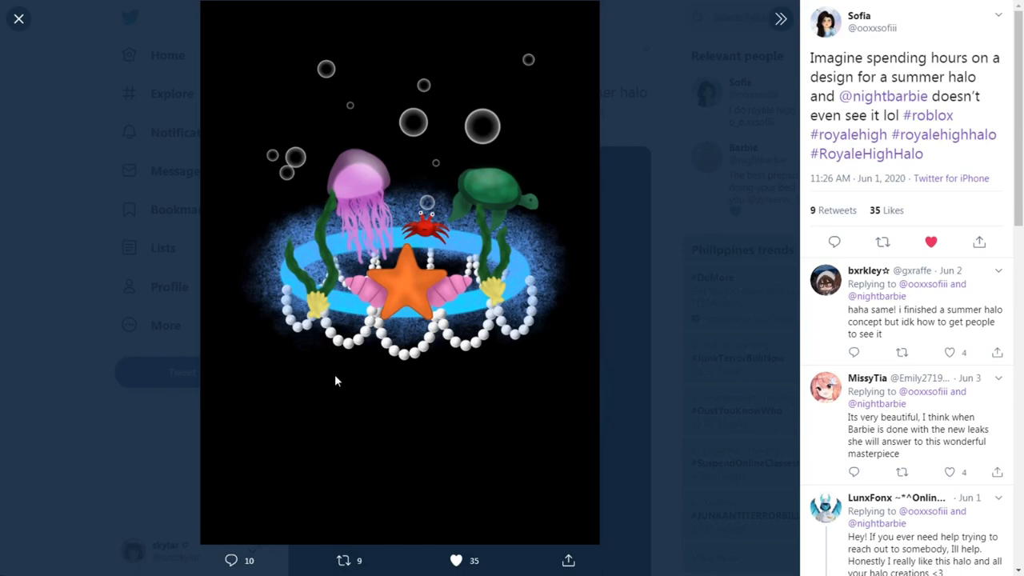
mouse_move(346, 228)
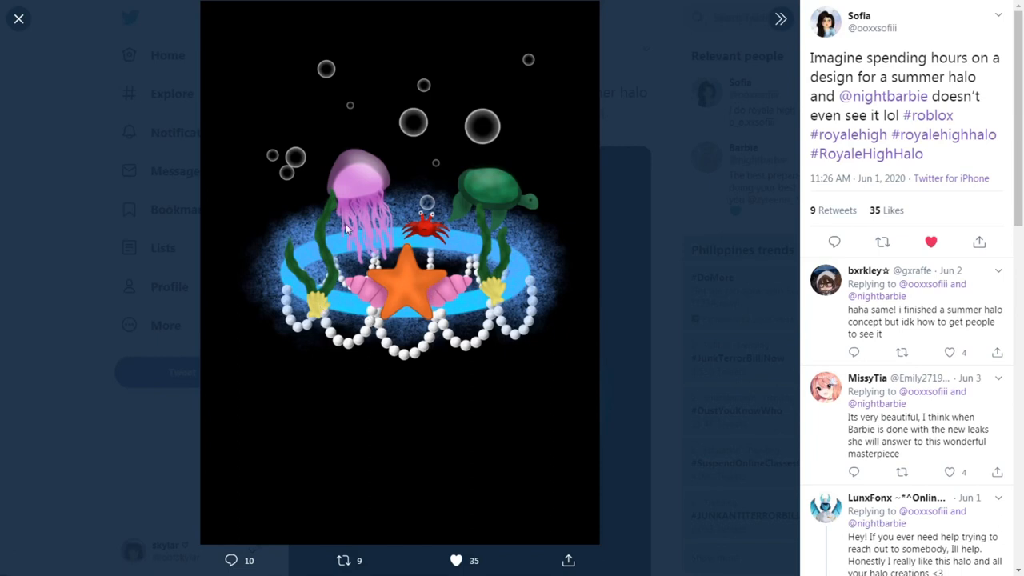
click(19, 19)
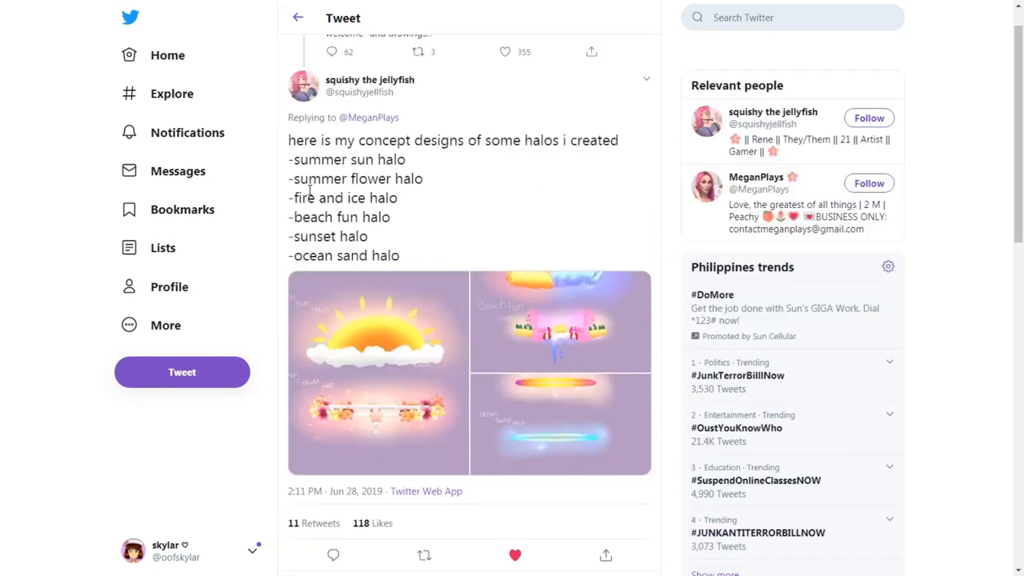
mouse_move(360, 88)
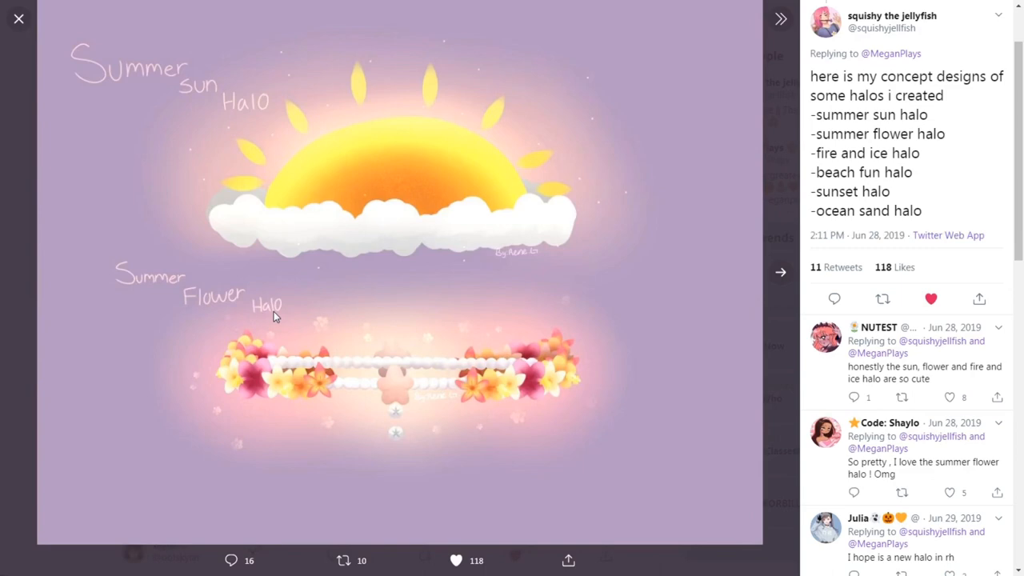
mouse_move(319, 374)
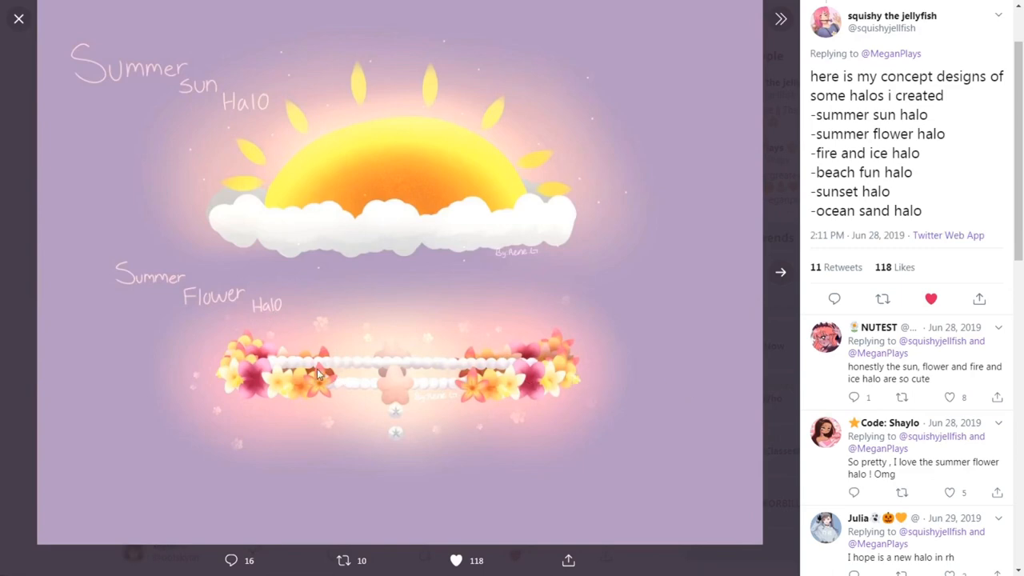
mouse_move(655, 281)
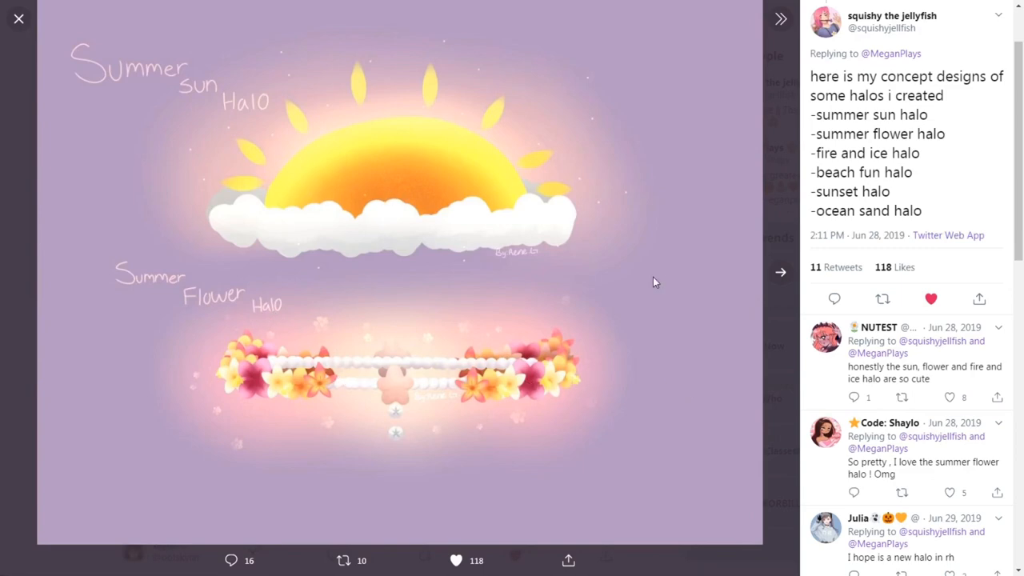
Step: Advance from the summer sun halo to the Fire & Ice and Beach Fun halo picture
click(780, 272)
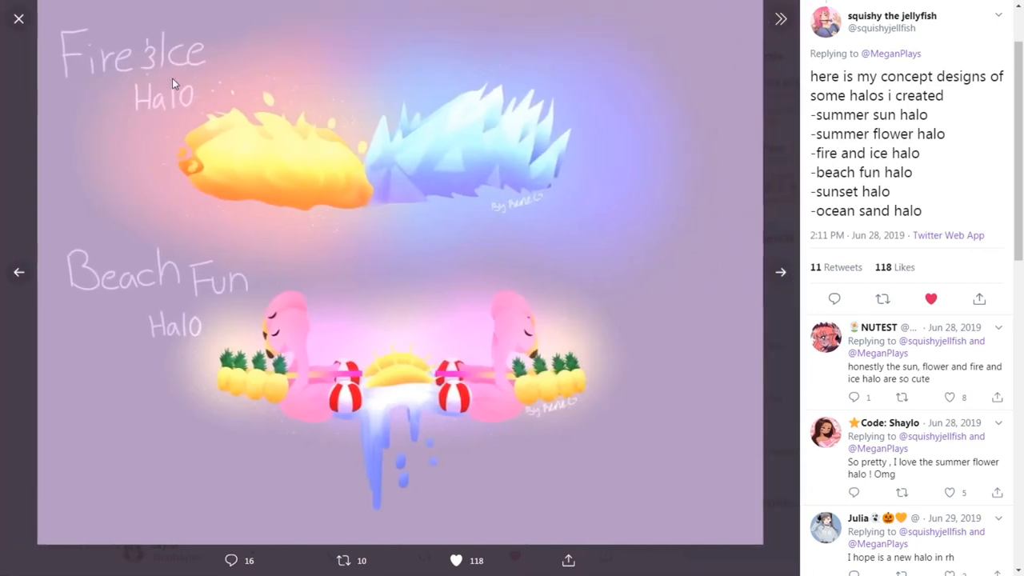
mouse_move(376, 112)
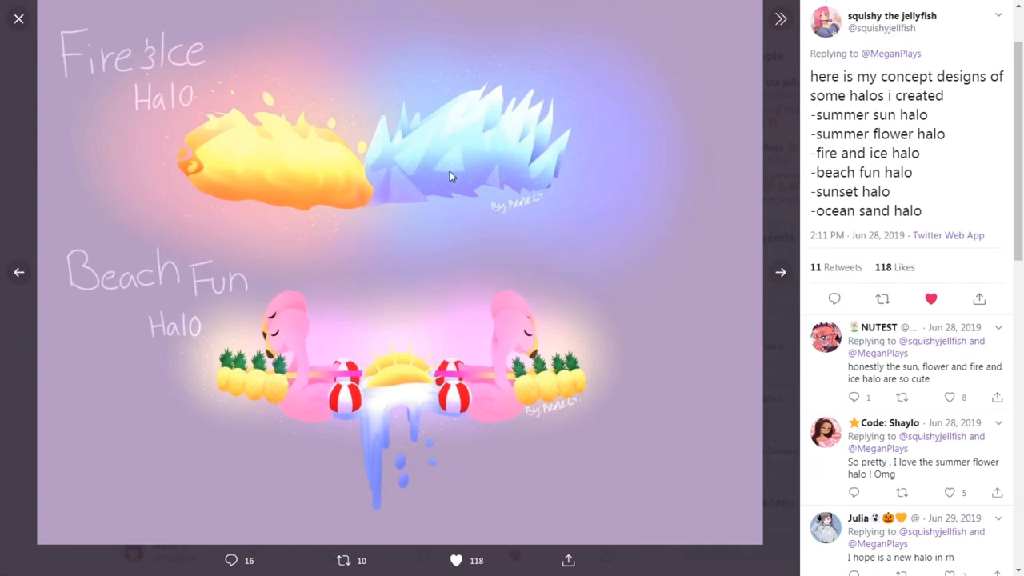
mouse_move(573, 118)
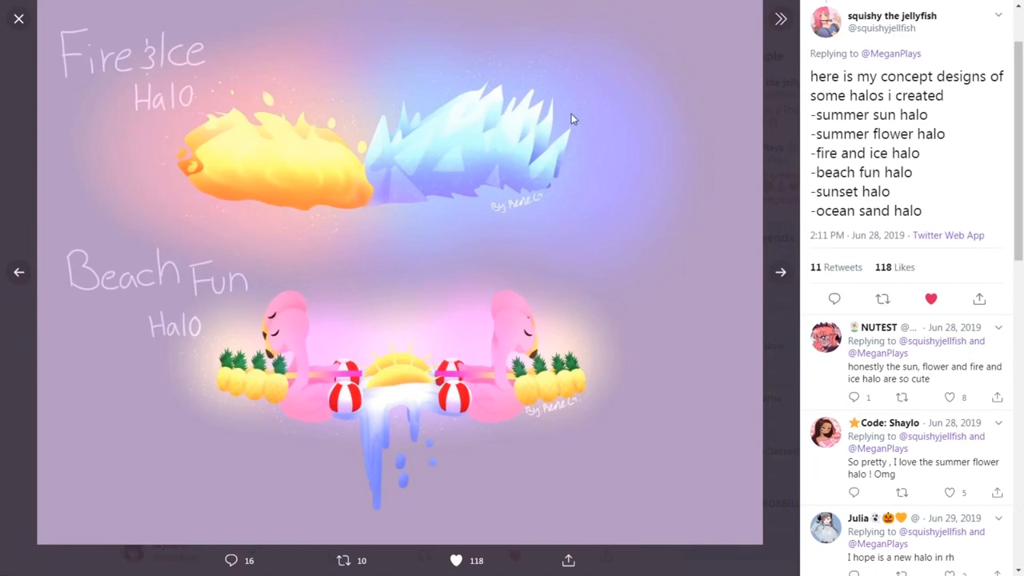
mouse_move(454, 280)
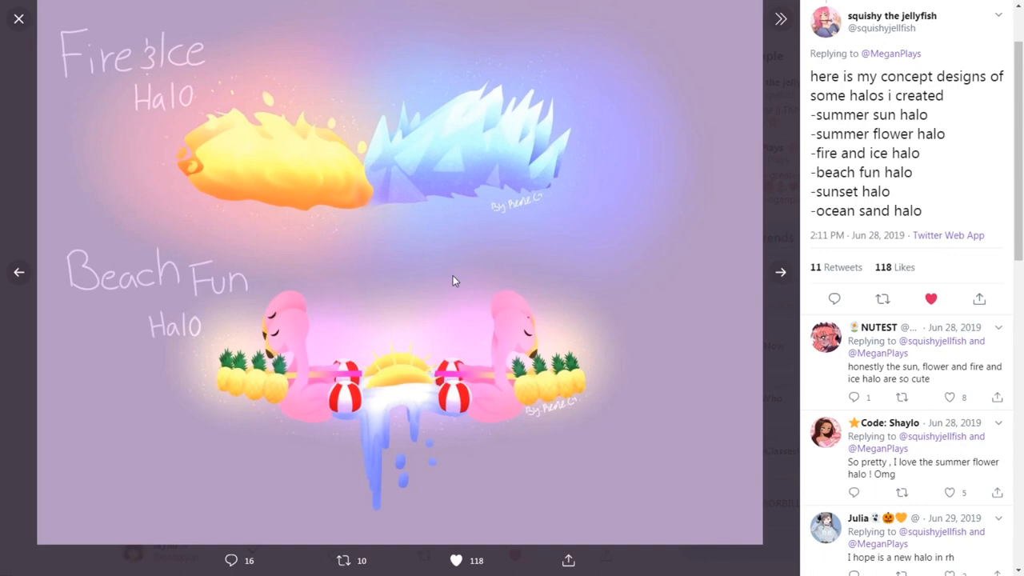
mouse_move(198, 323)
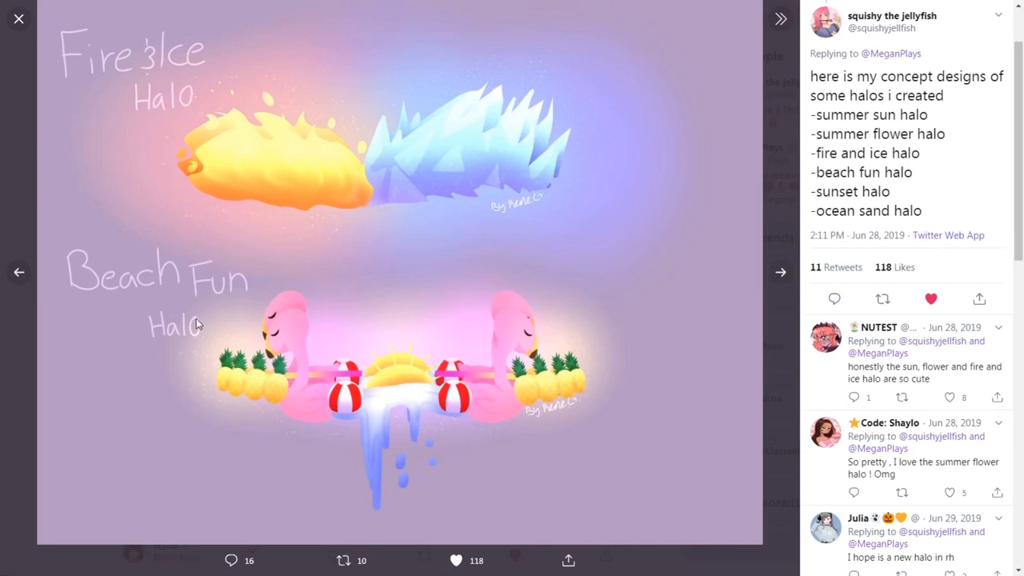
mouse_move(583, 278)
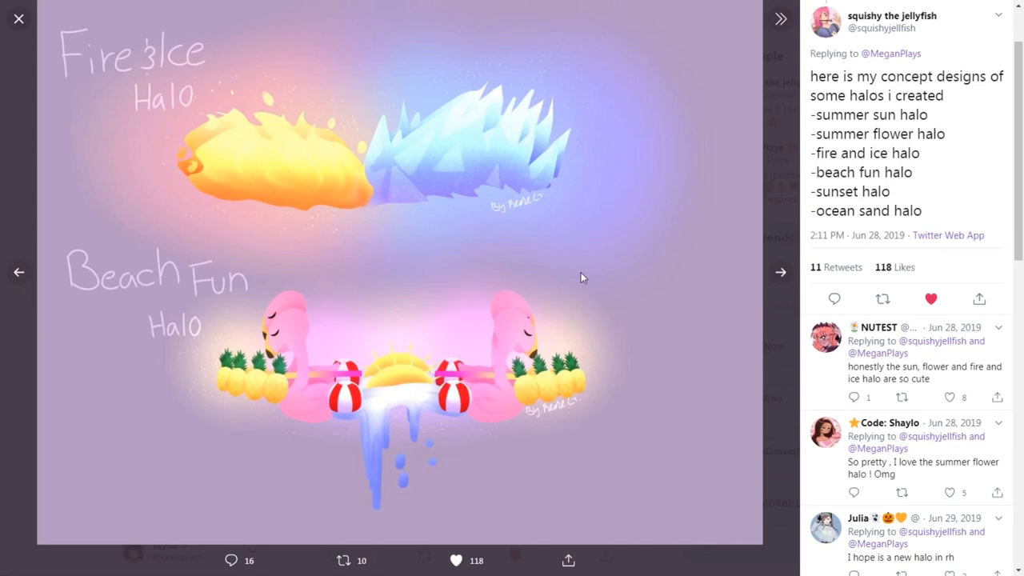
mouse_move(550, 371)
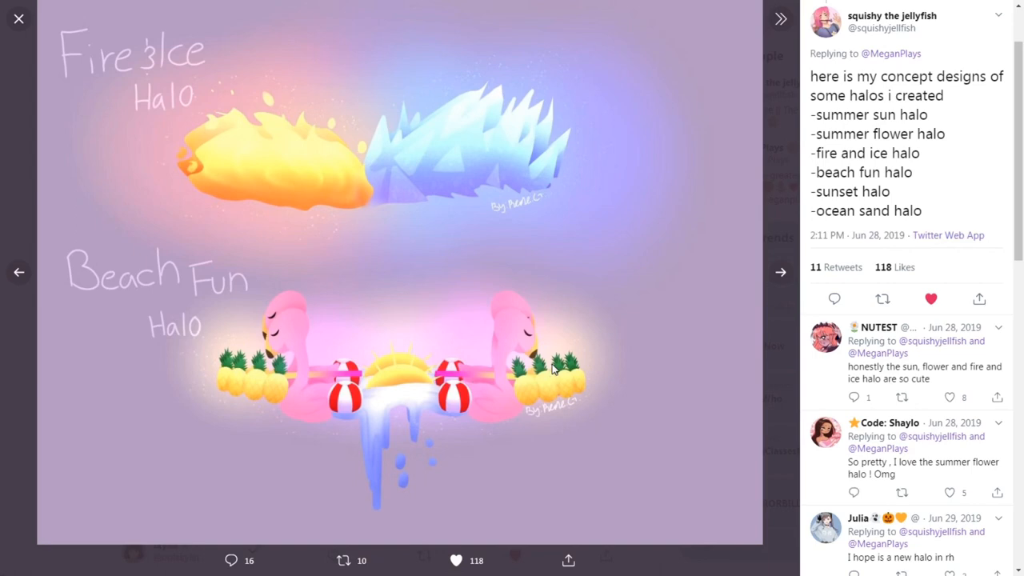
mouse_move(566, 373)
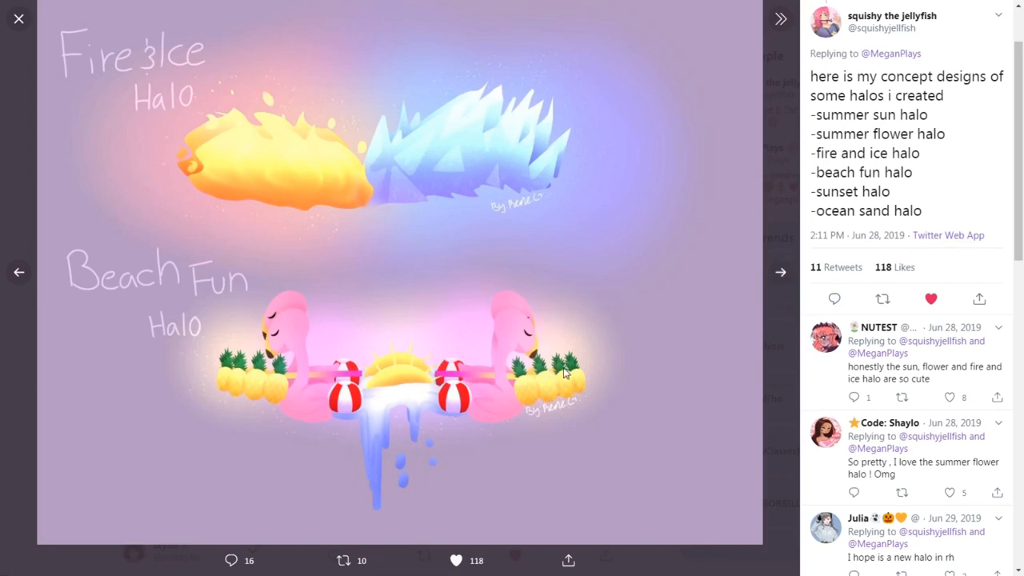
mouse_move(332, 336)
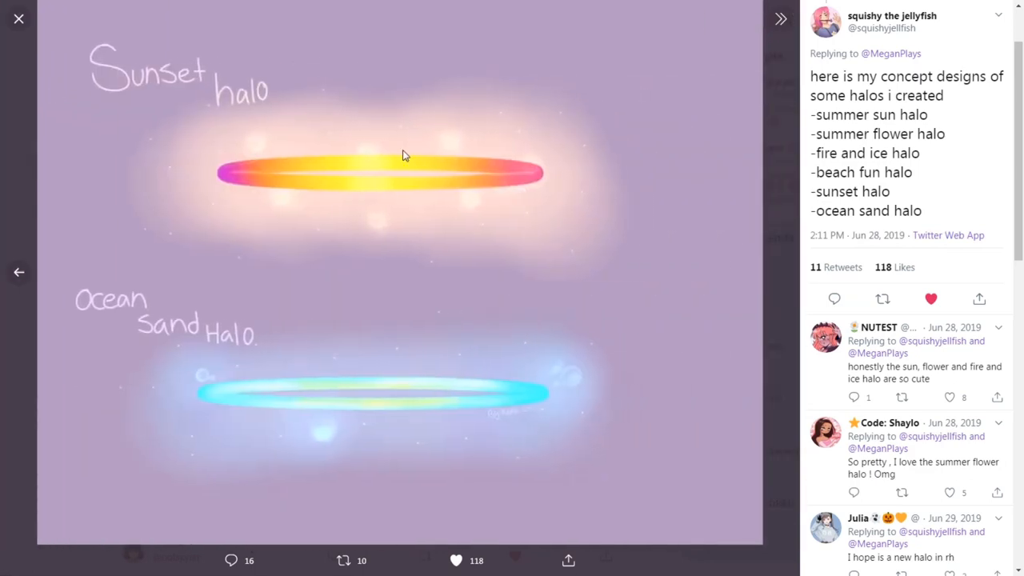
mouse_move(476, 170)
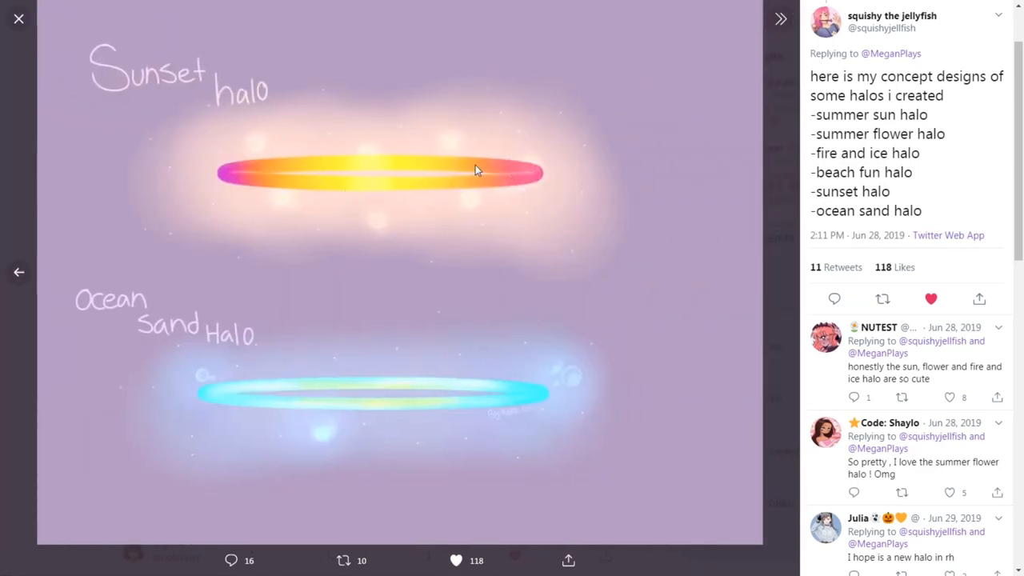